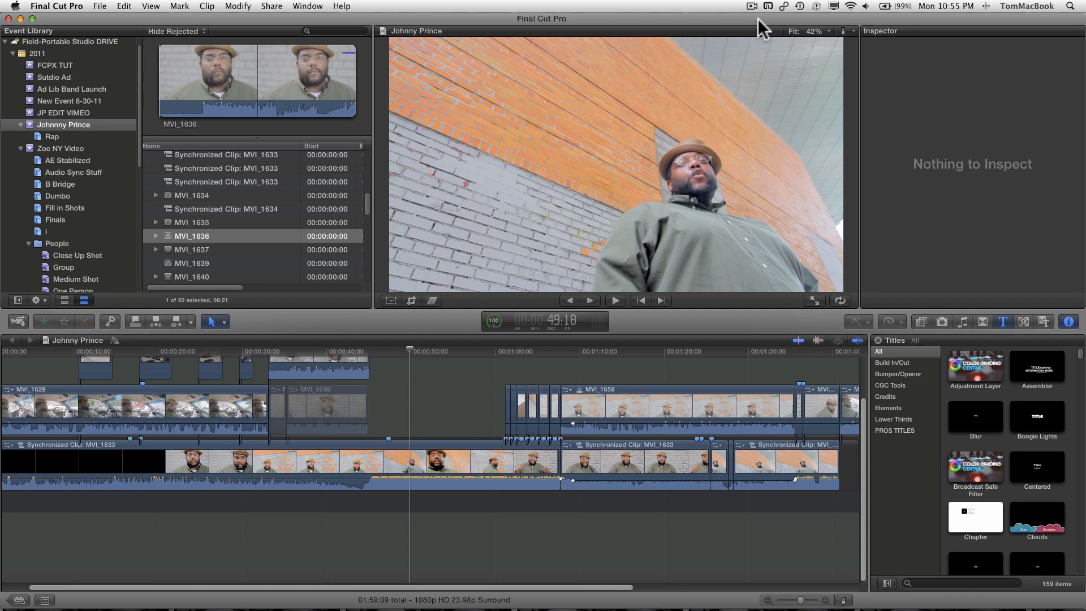
Skim the Johnny Prince timeline around 53 seconds and open Synchronized Clip: MVI_1633
click(454, 454)
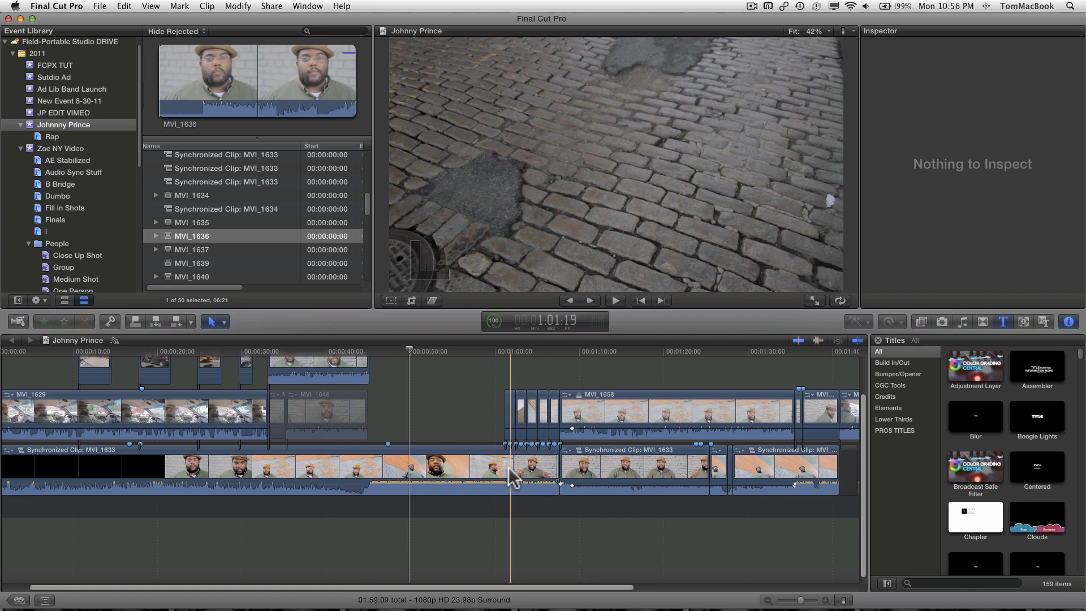
click(440, 474)
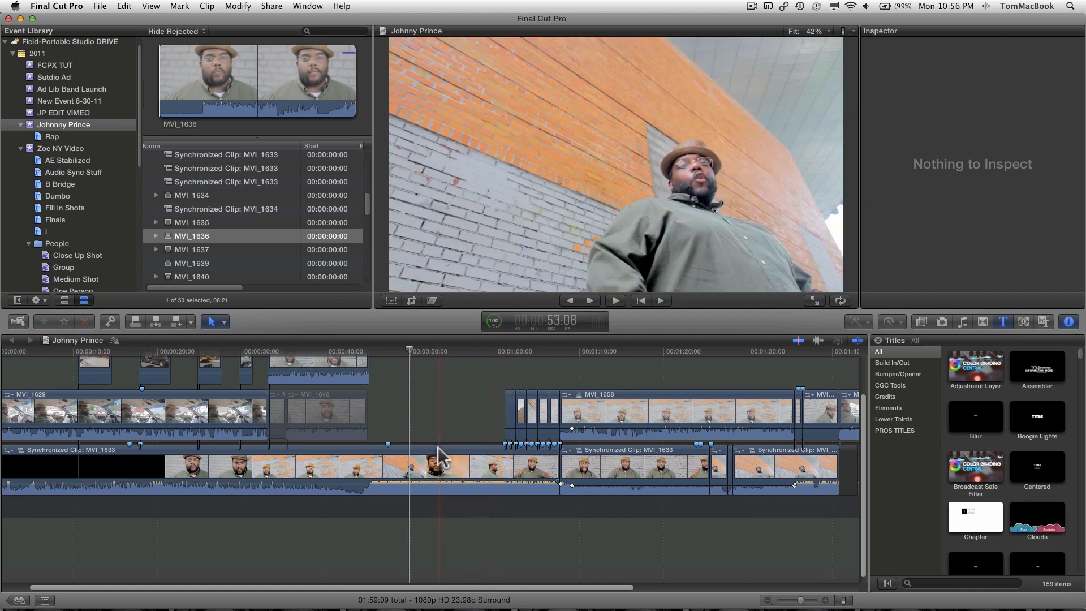
click(626, 464)
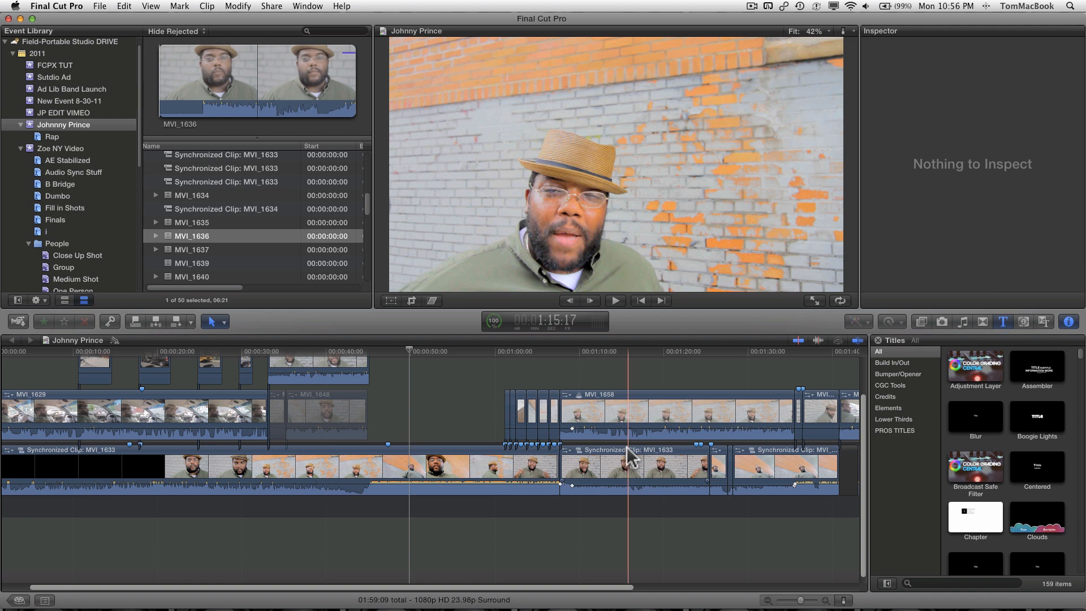
click(444, 457)
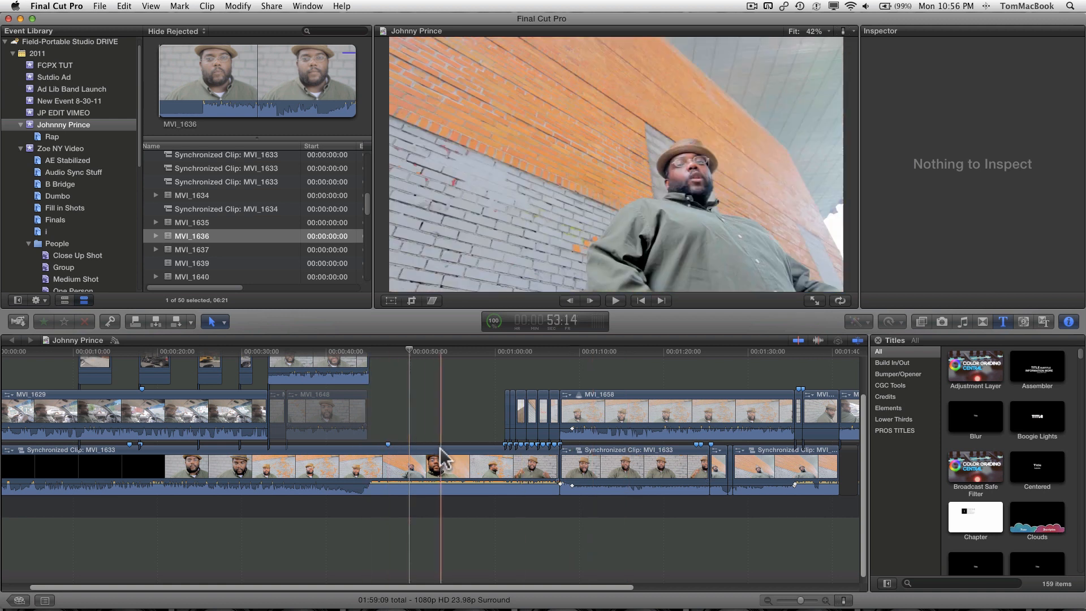
click(277, 463)
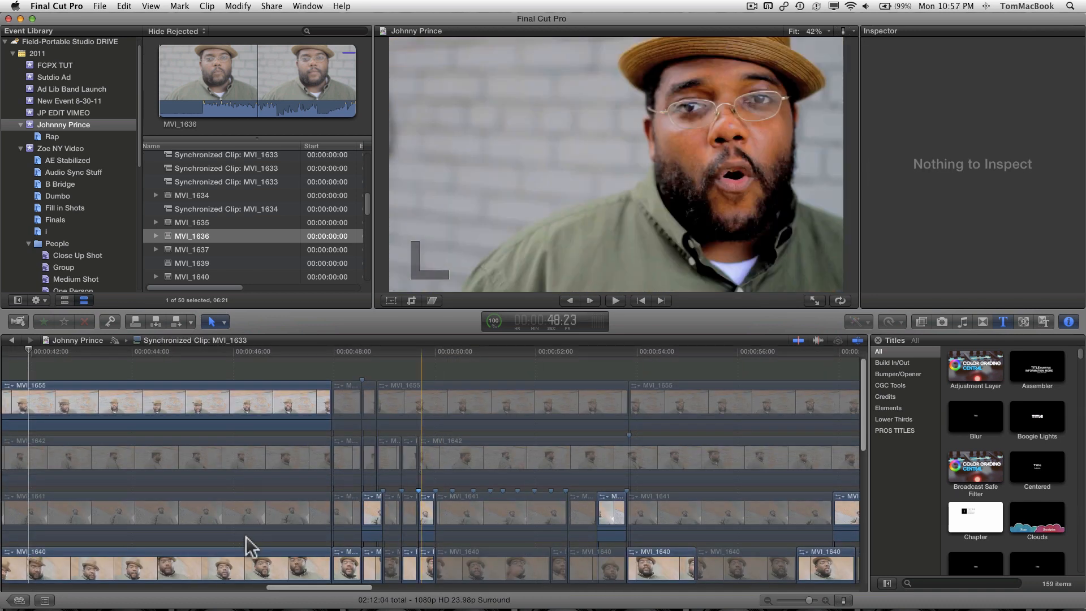
Fit the synchronized clip to view and select a section of the 02 Nutrients vocal
key(shift+z)
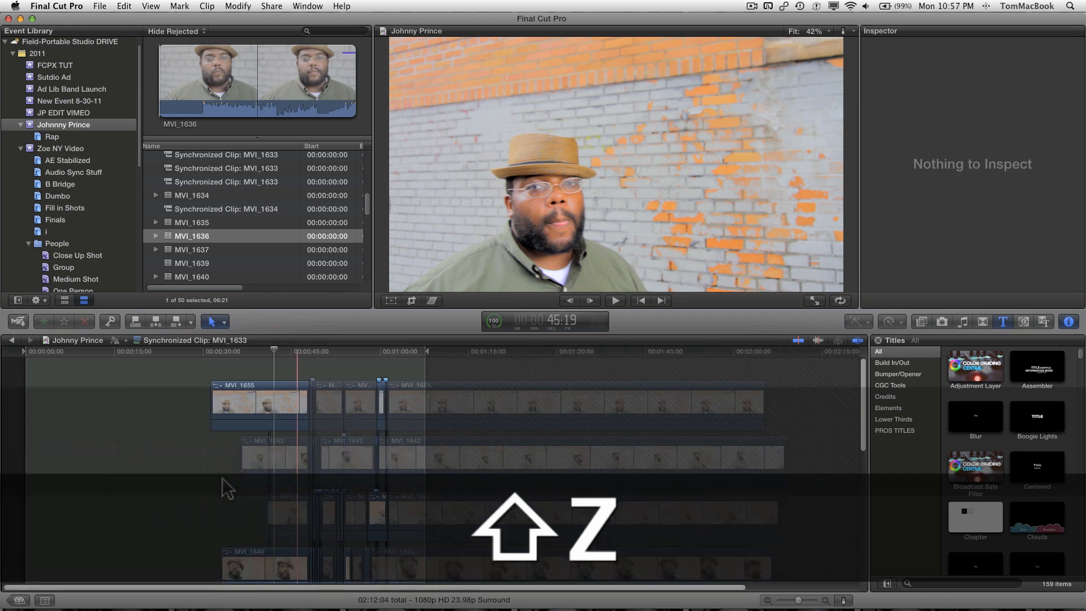
key(shift+z)
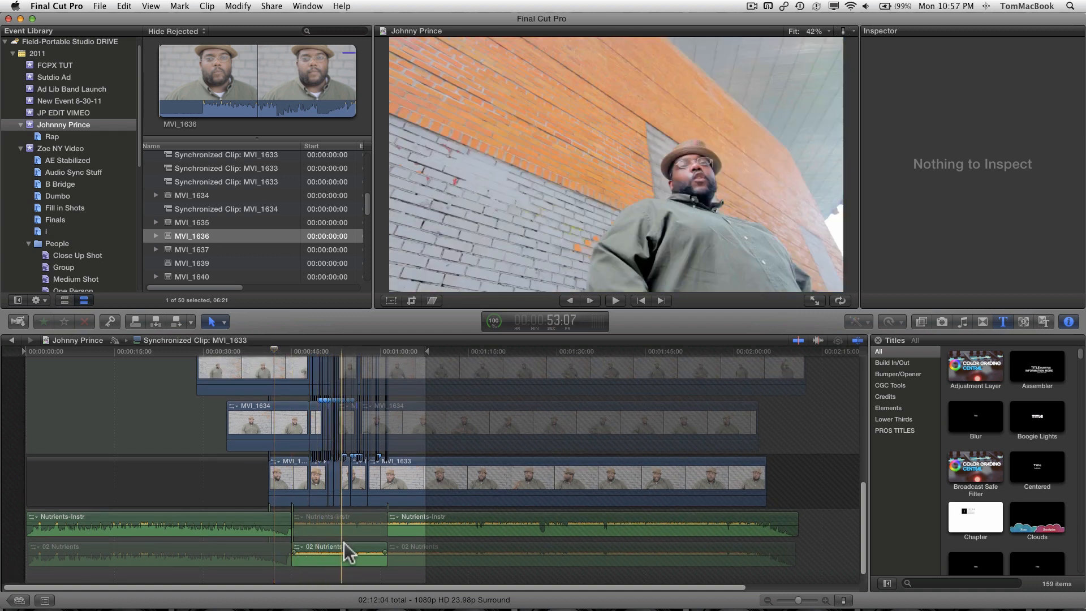
click(338, 546)
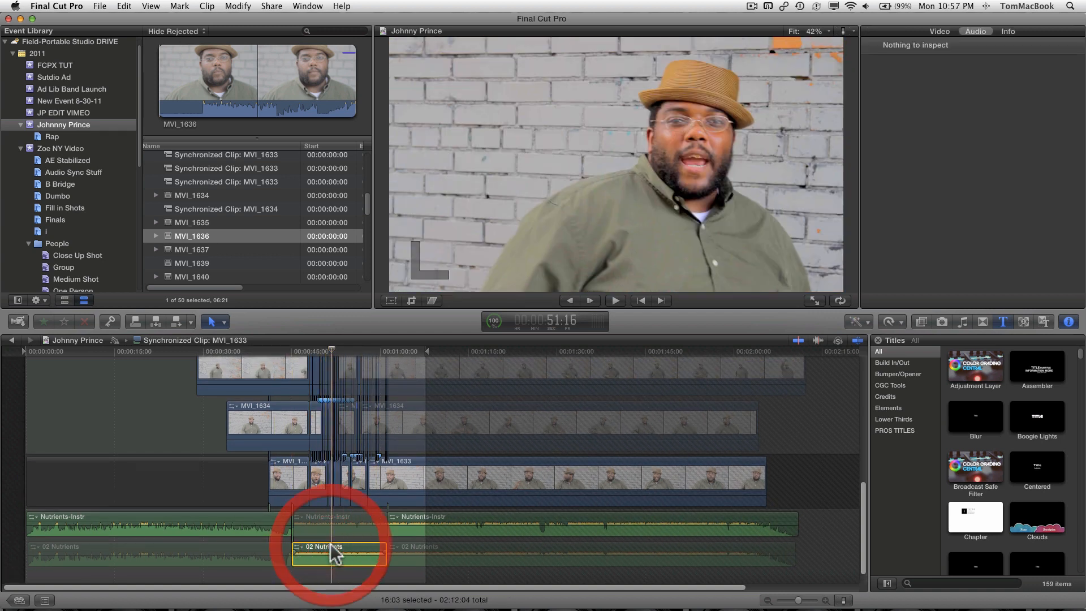
click(338, 546)
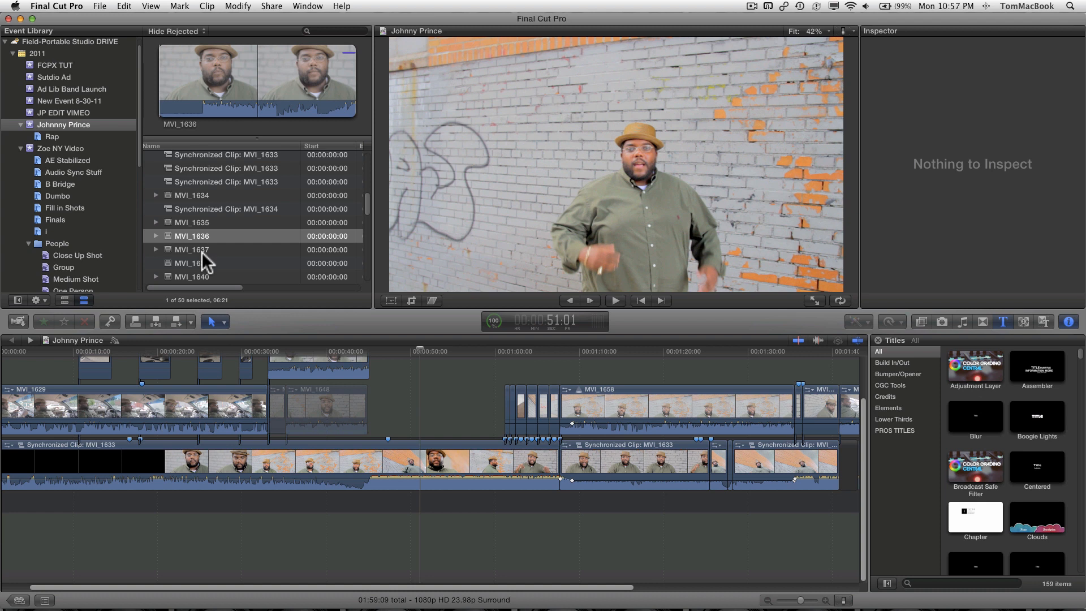
mouse_move(69, 143)
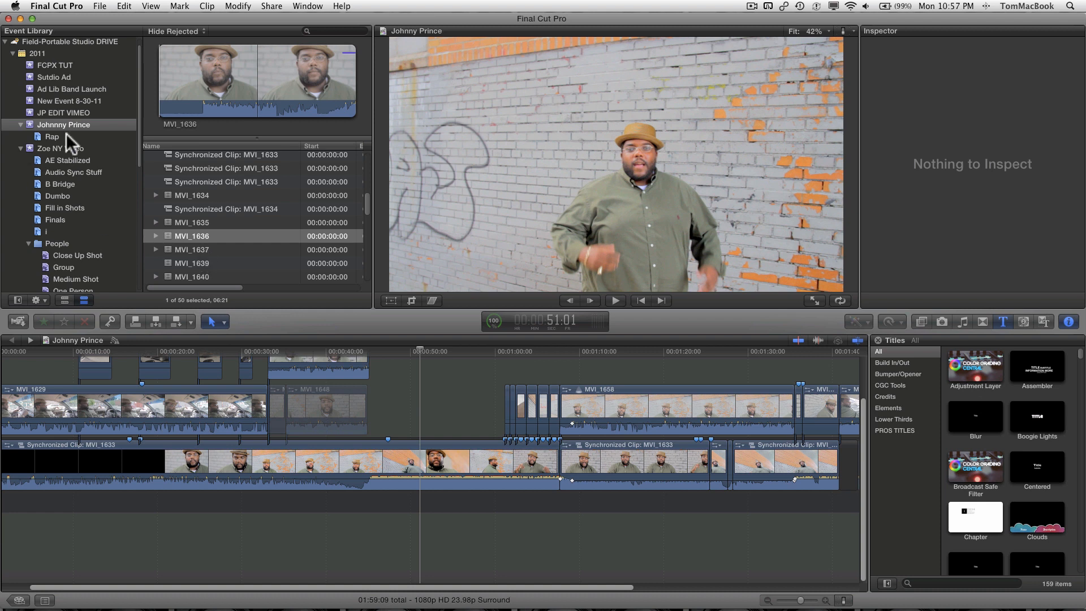
In the Rap event, select MVI_1637, MVI_1640–1642 and both Nutrients audio clips together
click(50, 137)
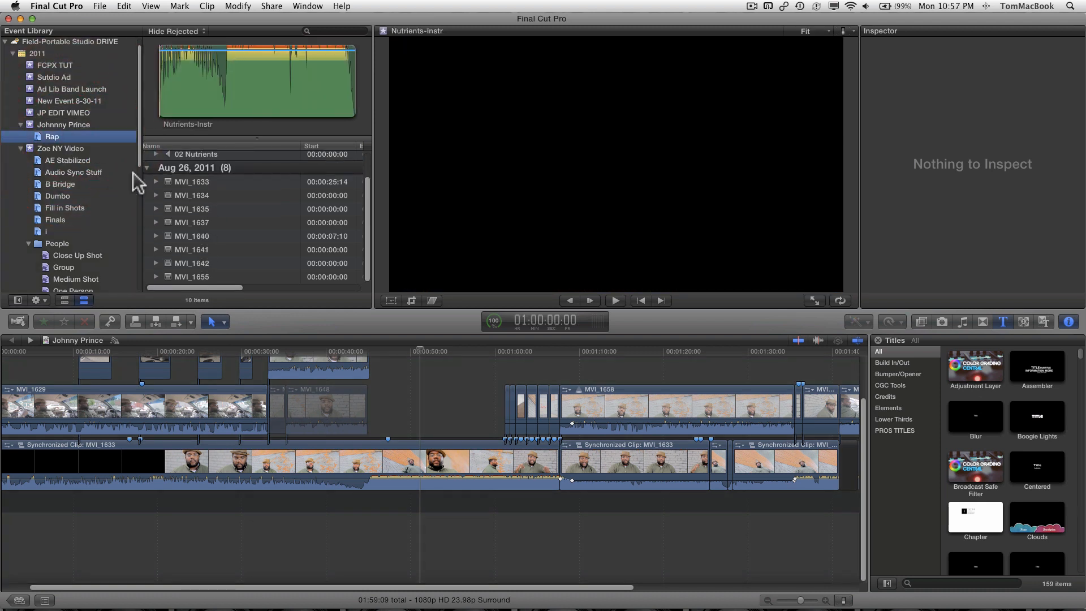
mouse_move(236, 246)
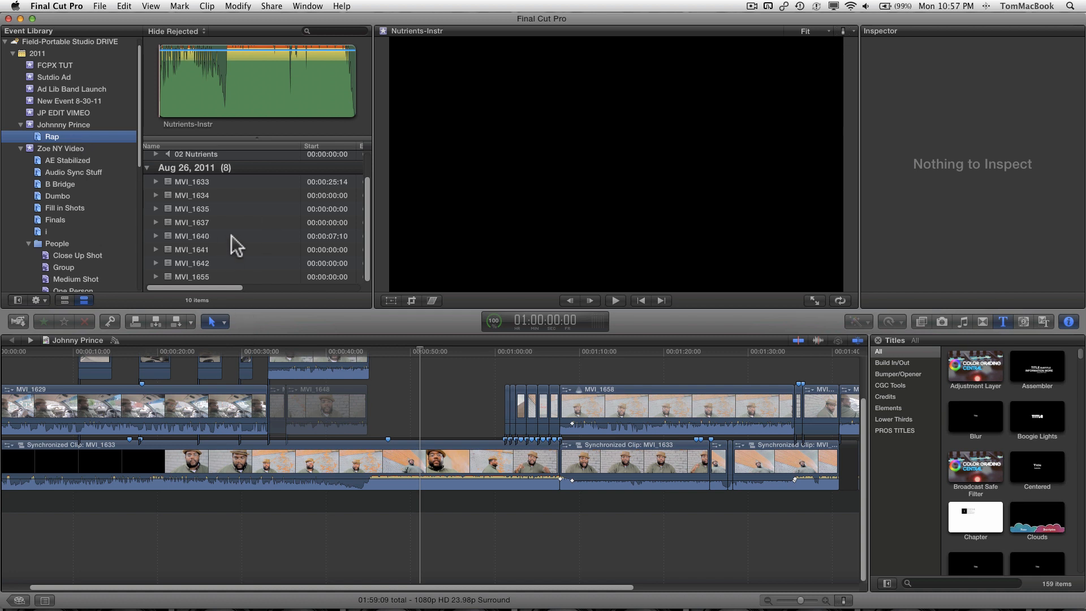
mouse_move(208, 205)
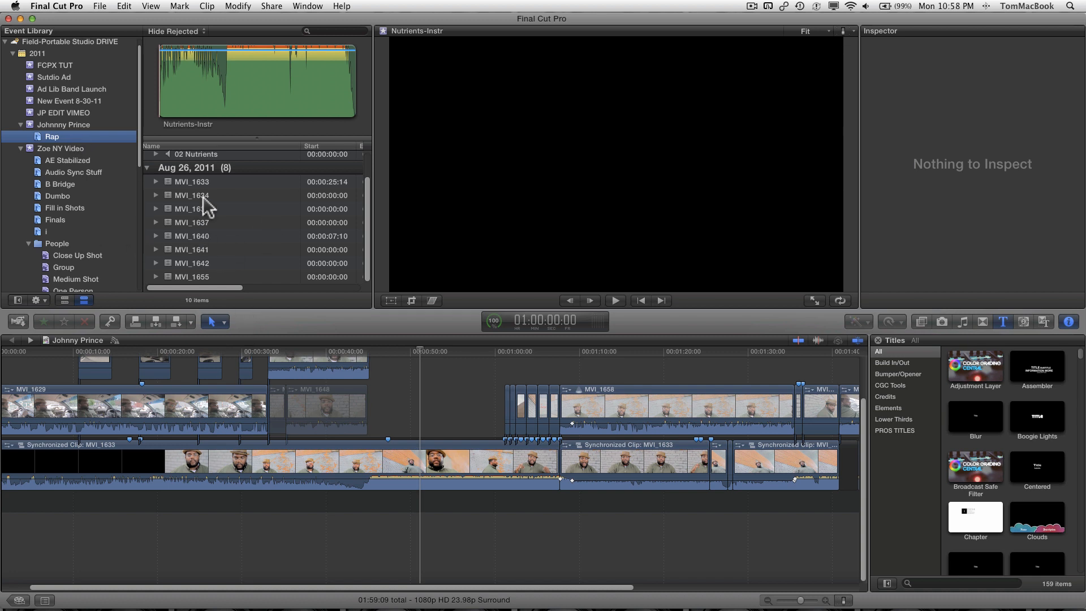
mouse_move(216, 211)
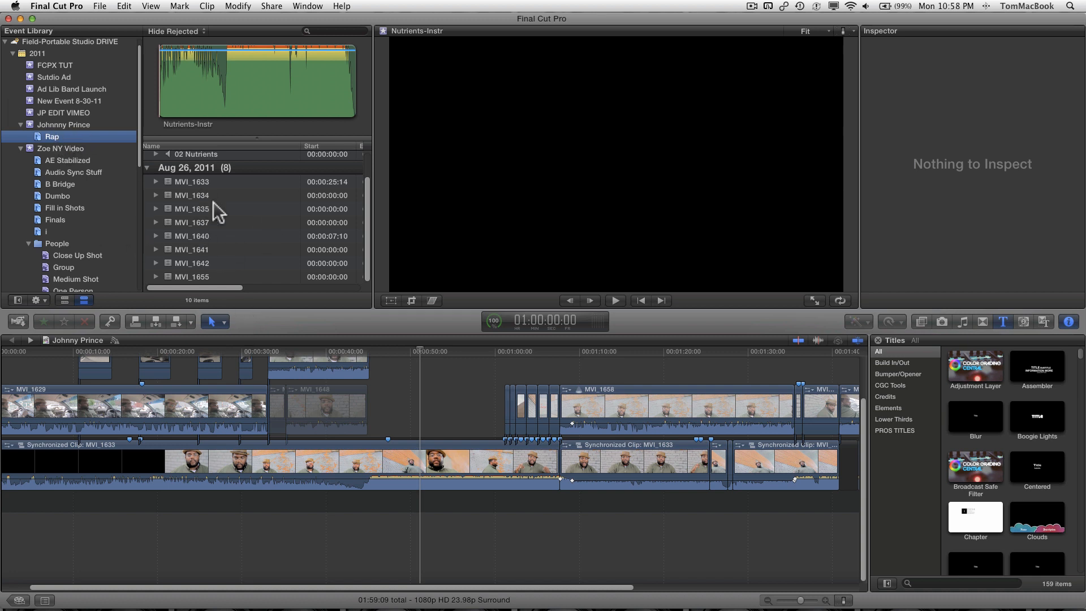
mouse_move(222, 225)
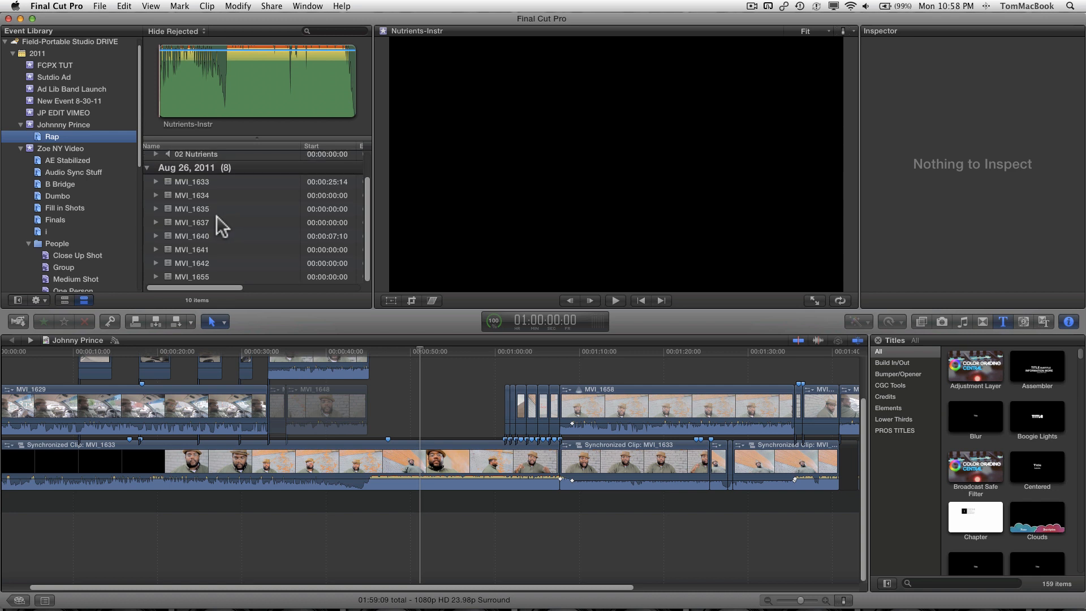
click(193, 223)
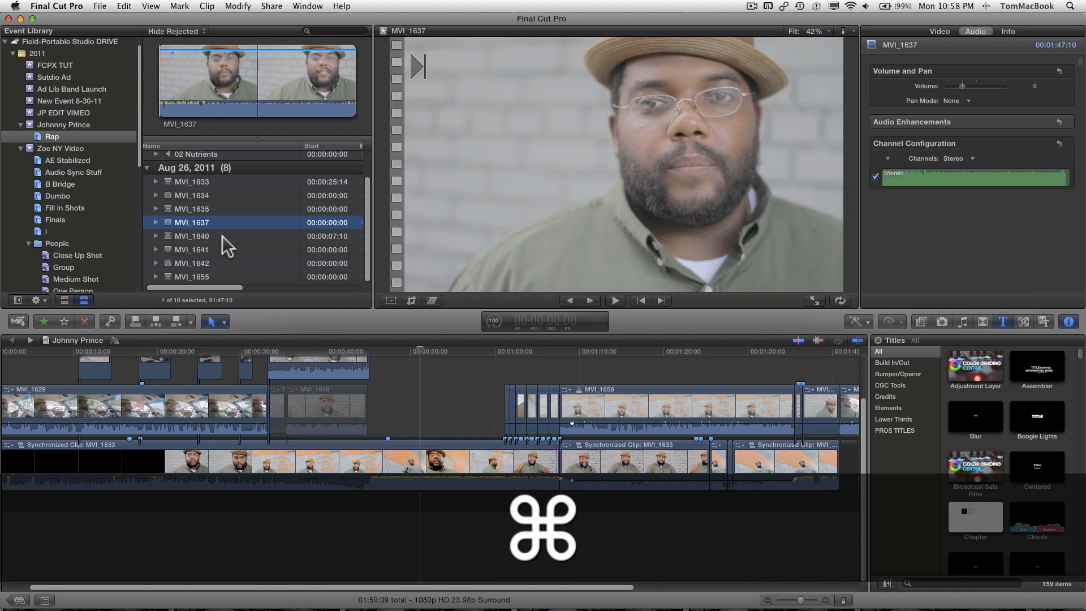
click(192, 262)
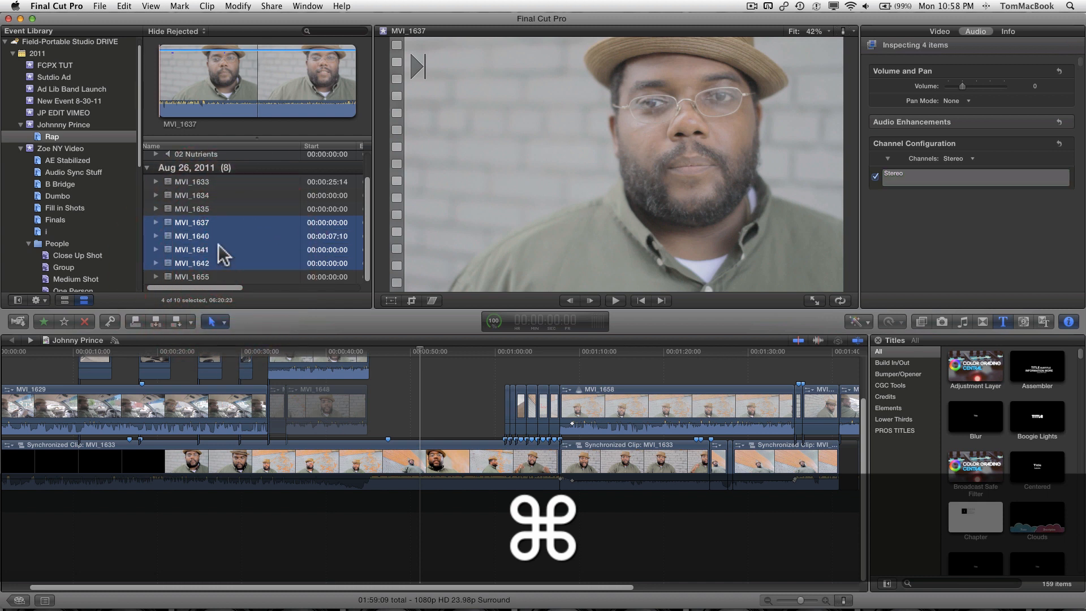
mouse_move(220, 255)
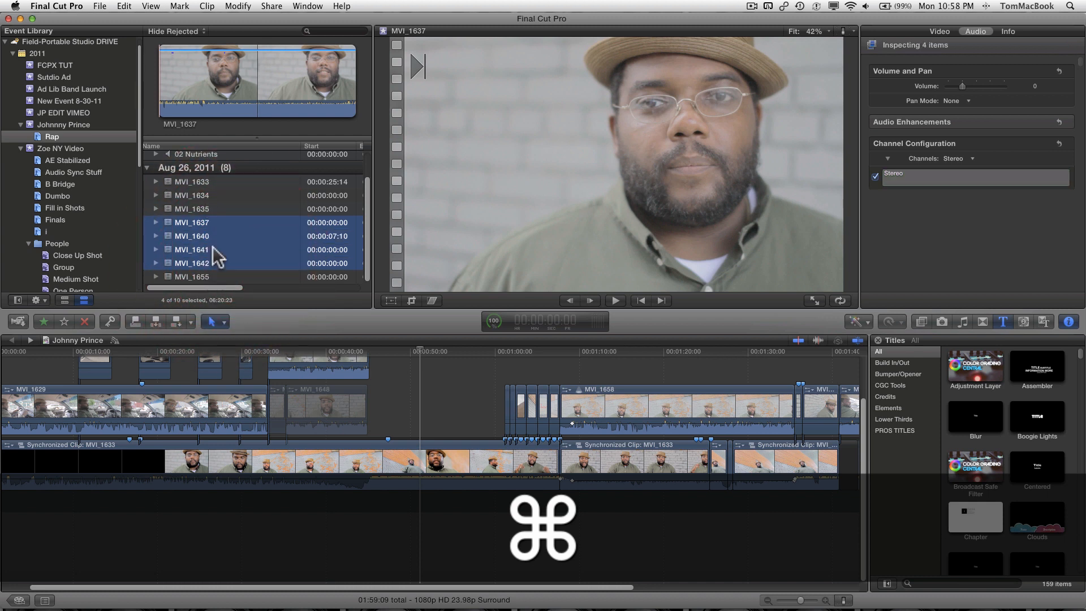
scroll(up, 3)
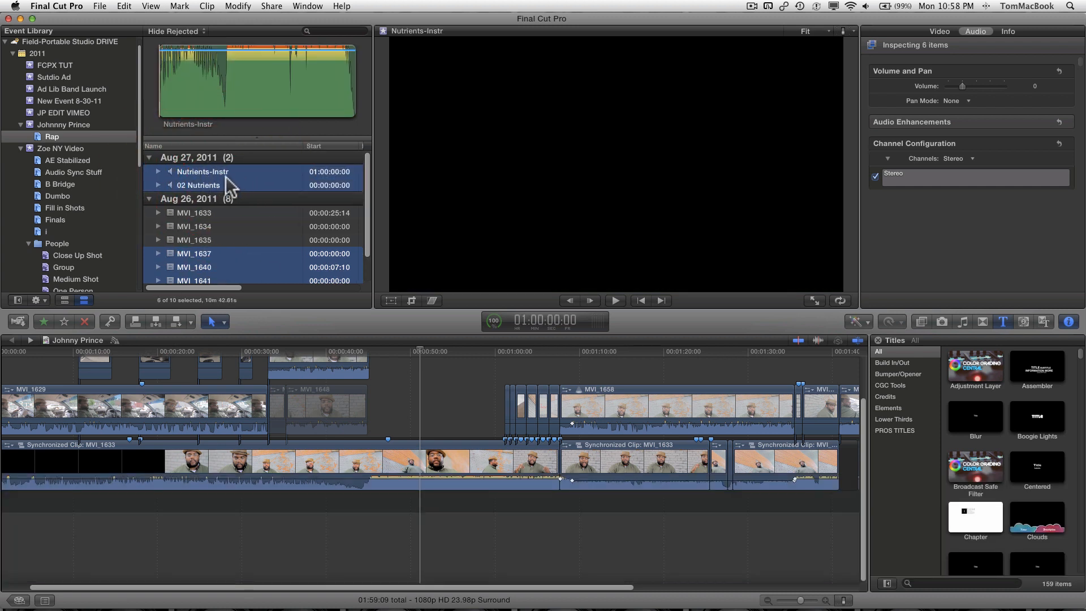
right_click(202, 171)
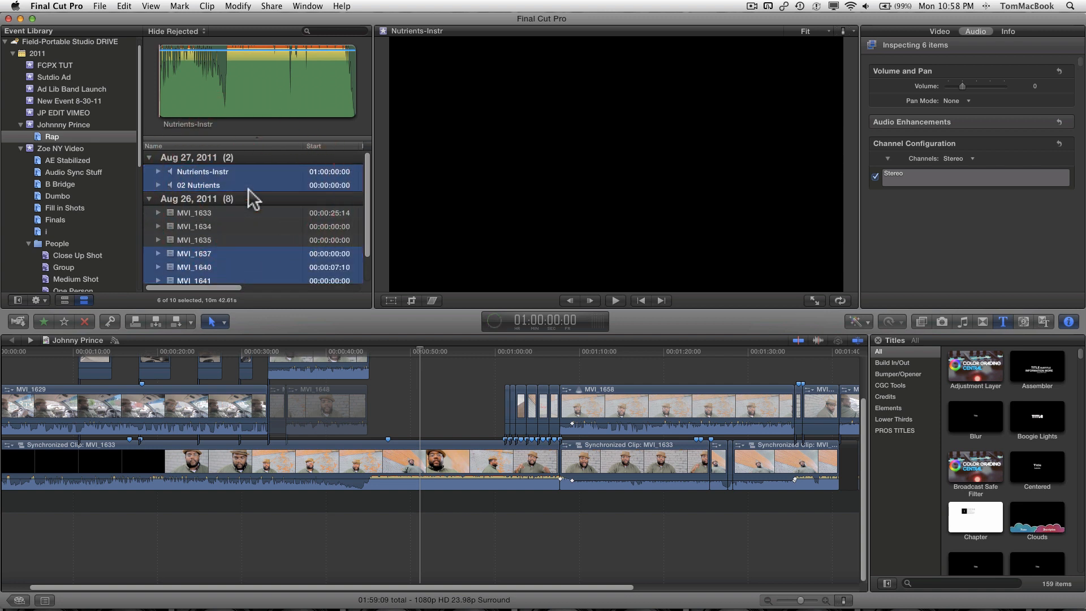
mouse_move(428, 322)
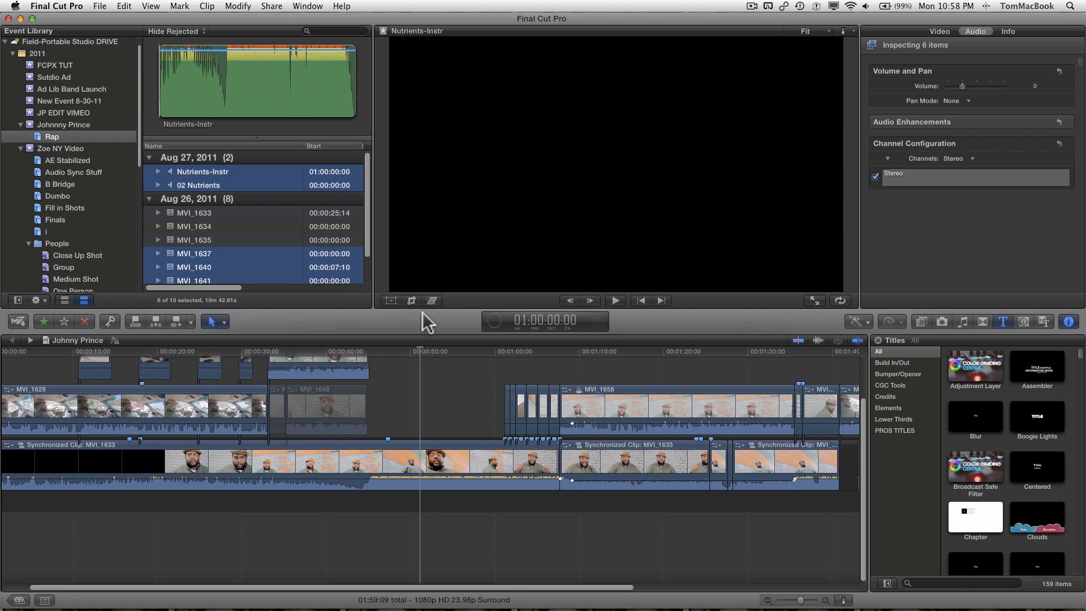
mouse_move(504, 339)
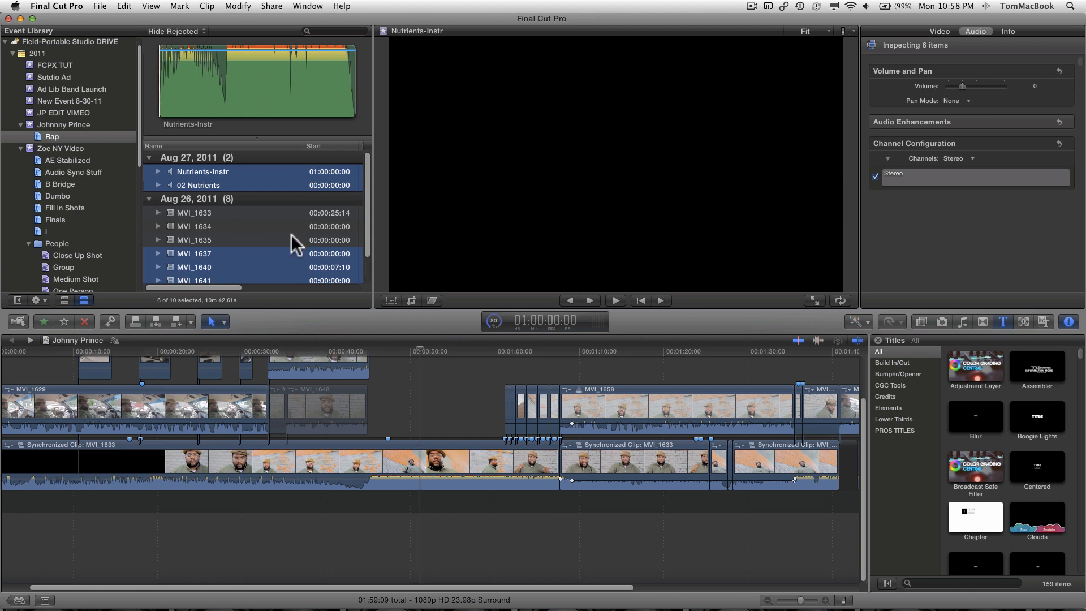
scroll(down, 3)
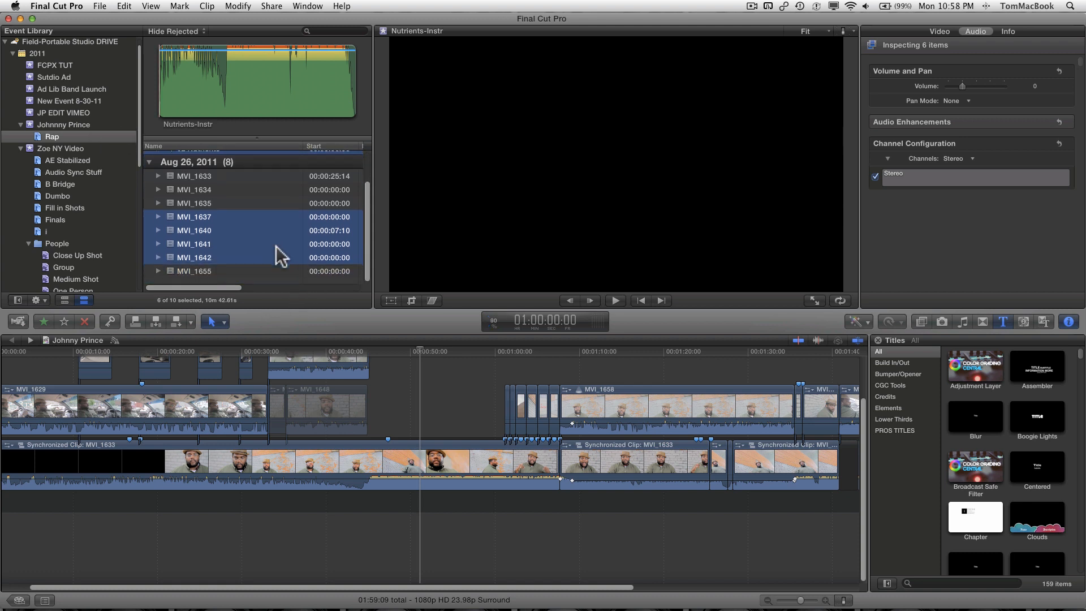
scroll(up, 3)
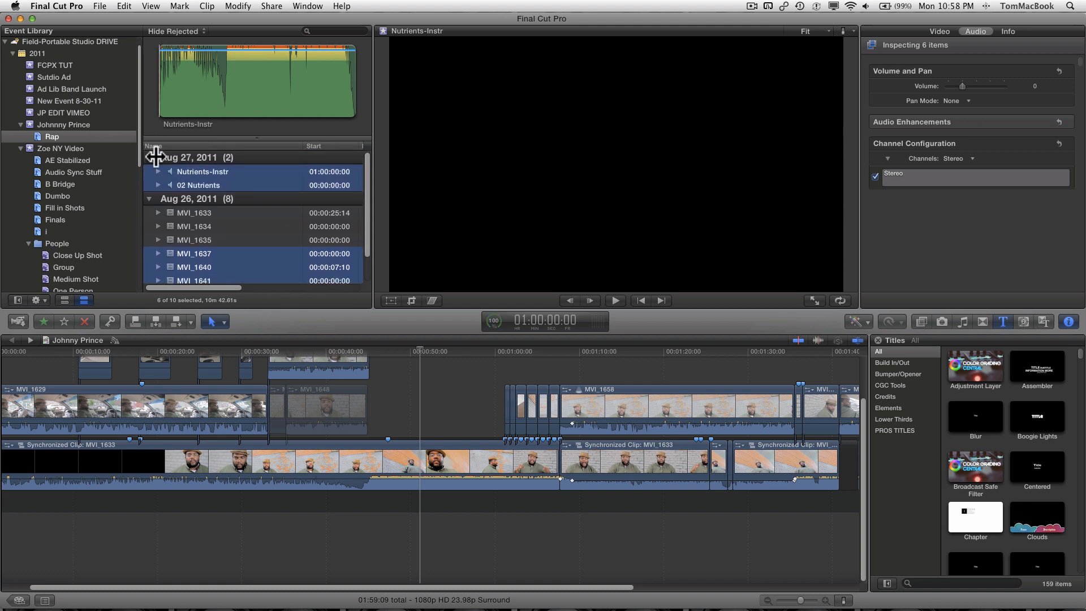
mouse_move(72, 125)
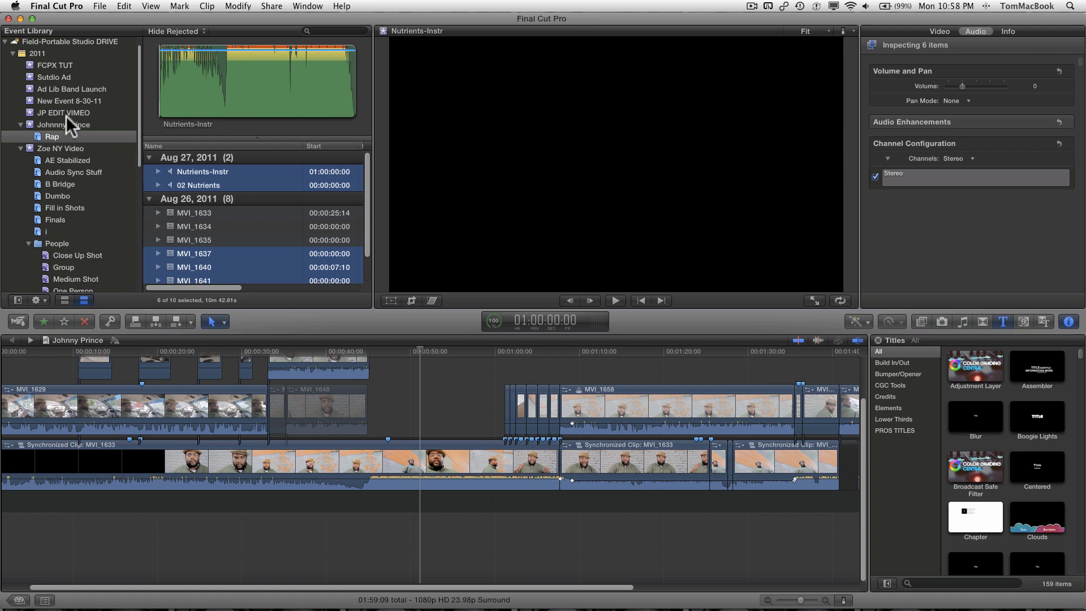
Browse the Johnny Prince event and select Synchronized Clip: MVI_1637
click(63, 125)
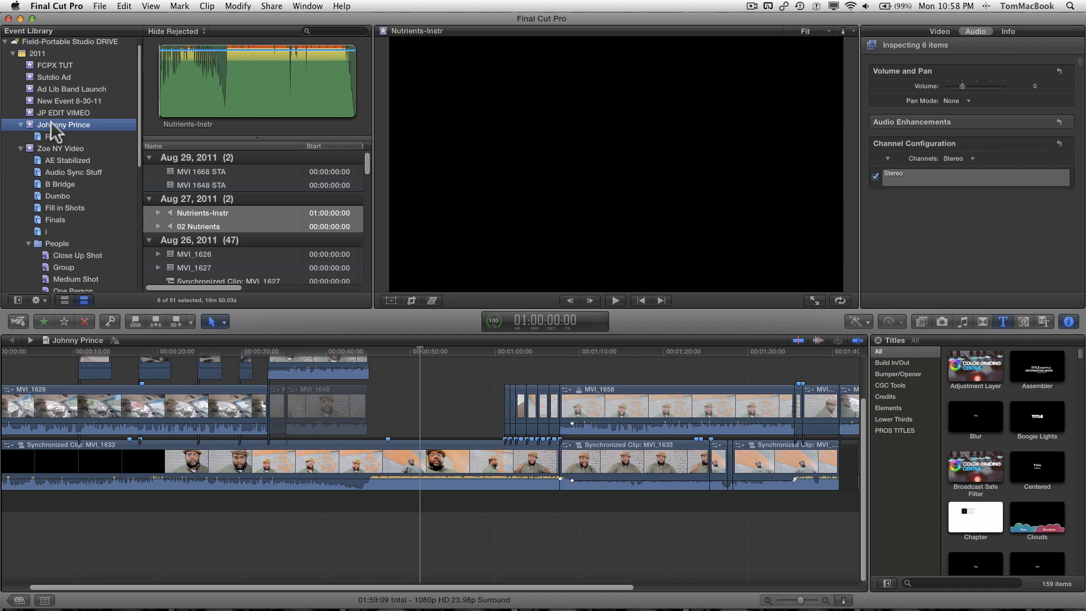
scroll(down, 3)
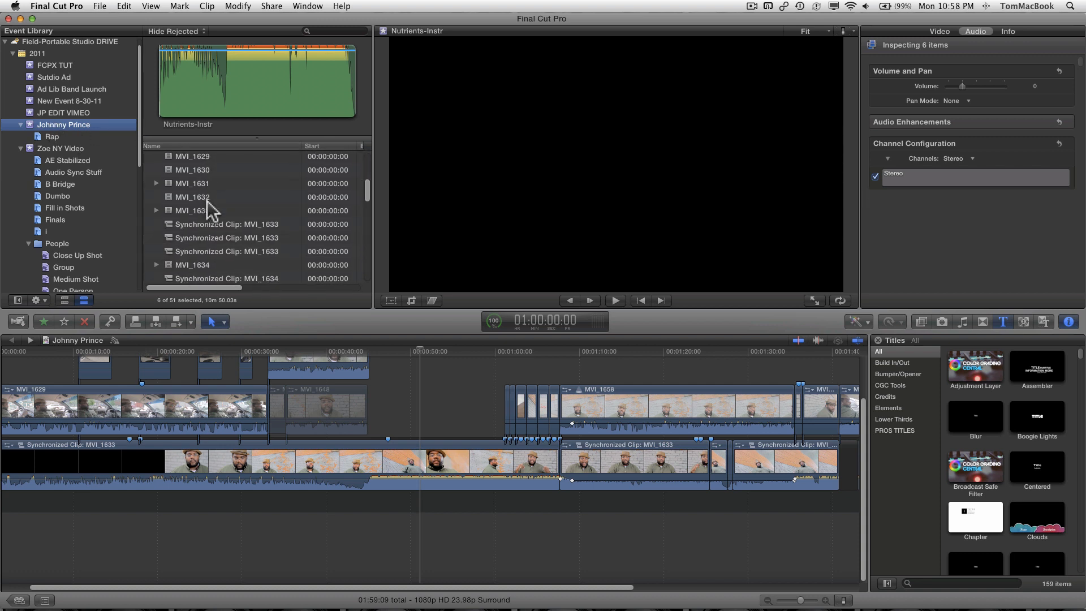
scroll(down, 3)
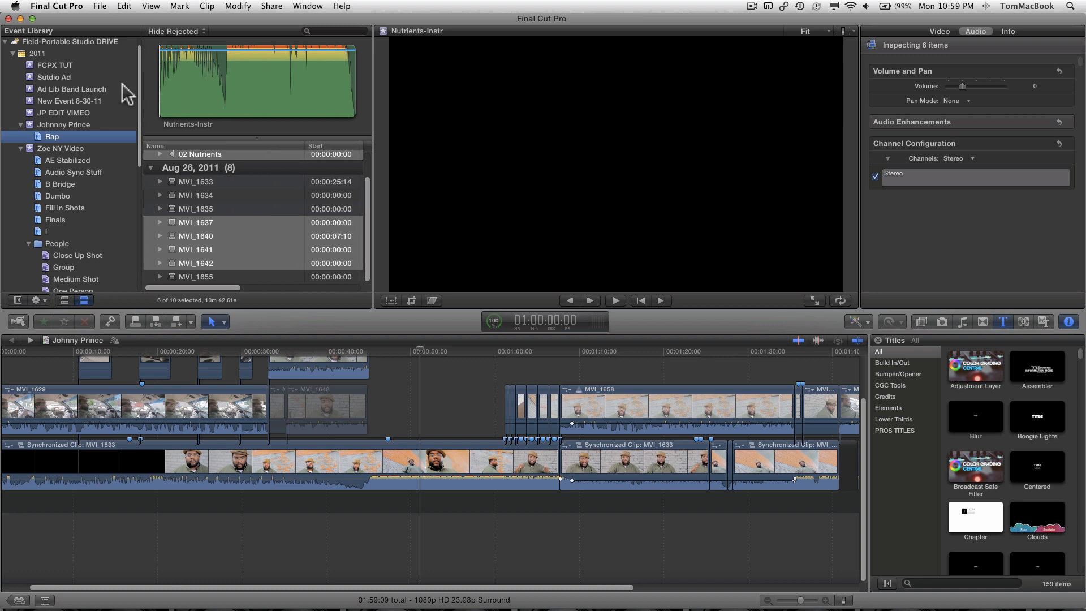
mouse_move(101, 144)
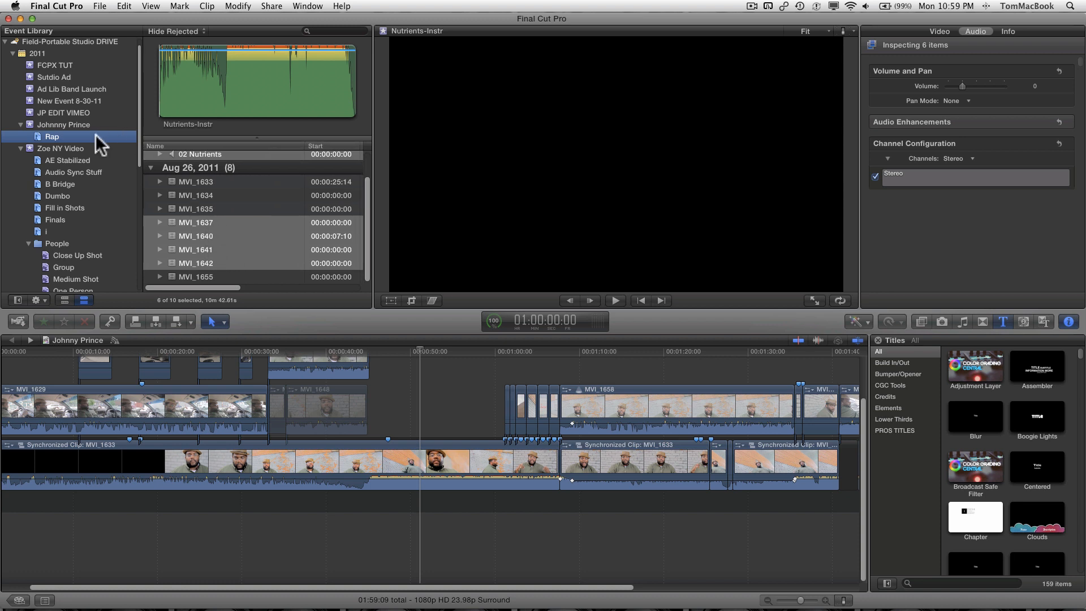
click(63, 124)
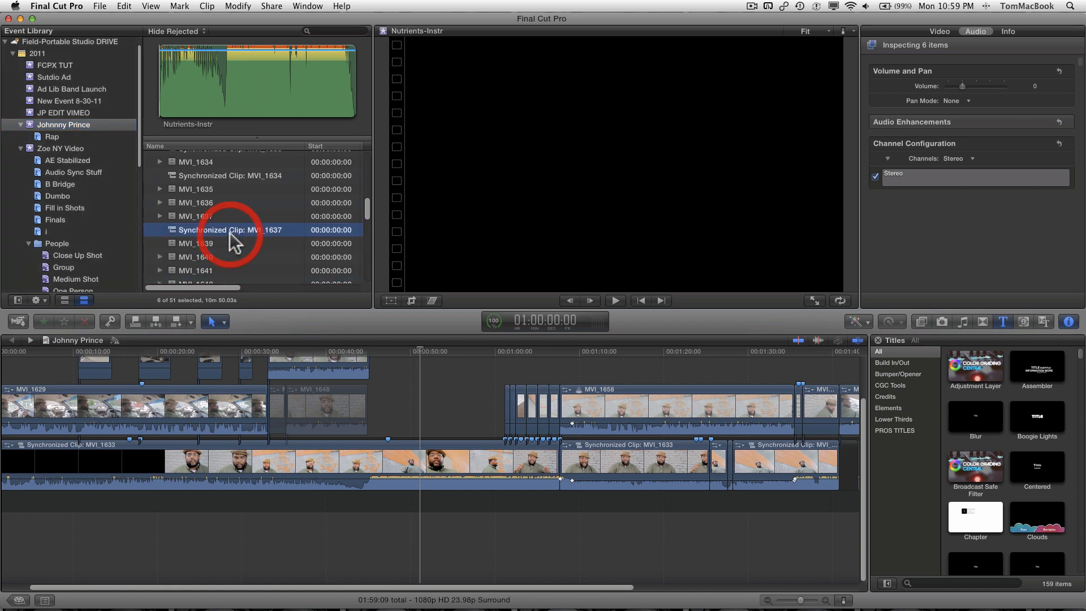
click(231, 230)
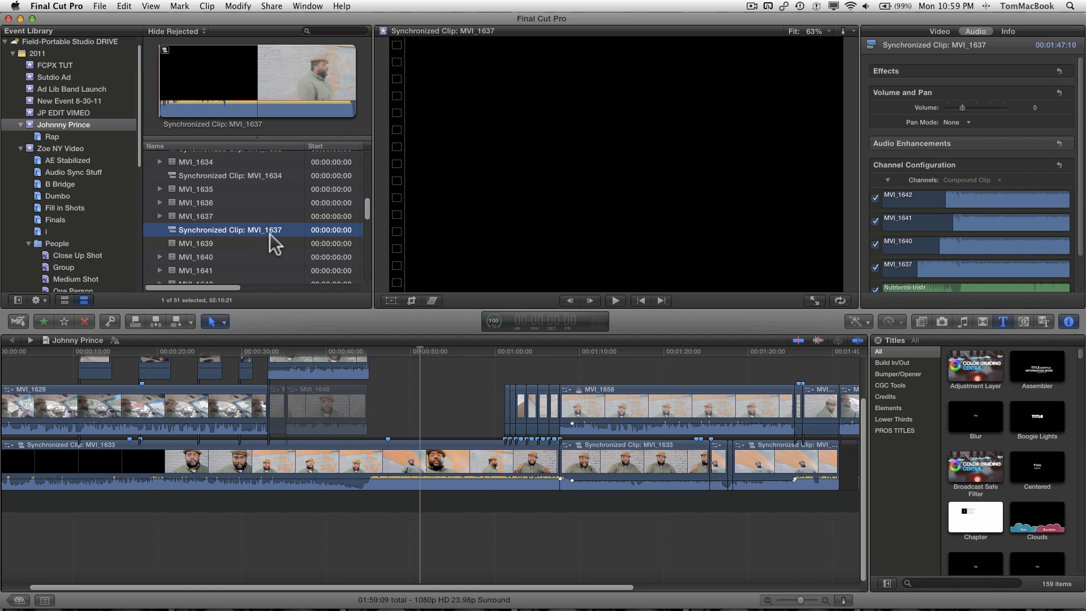
mouse_move(199, 238)
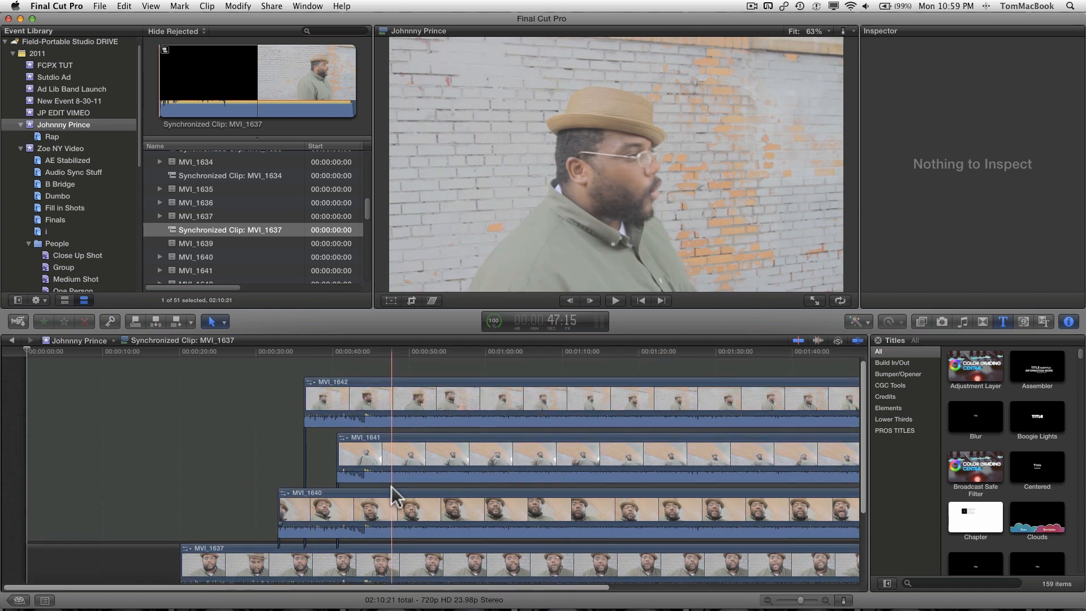
Play the stacked takes from a chosen point and blade the MVI_1642 take at the playhead
click(613, 299)
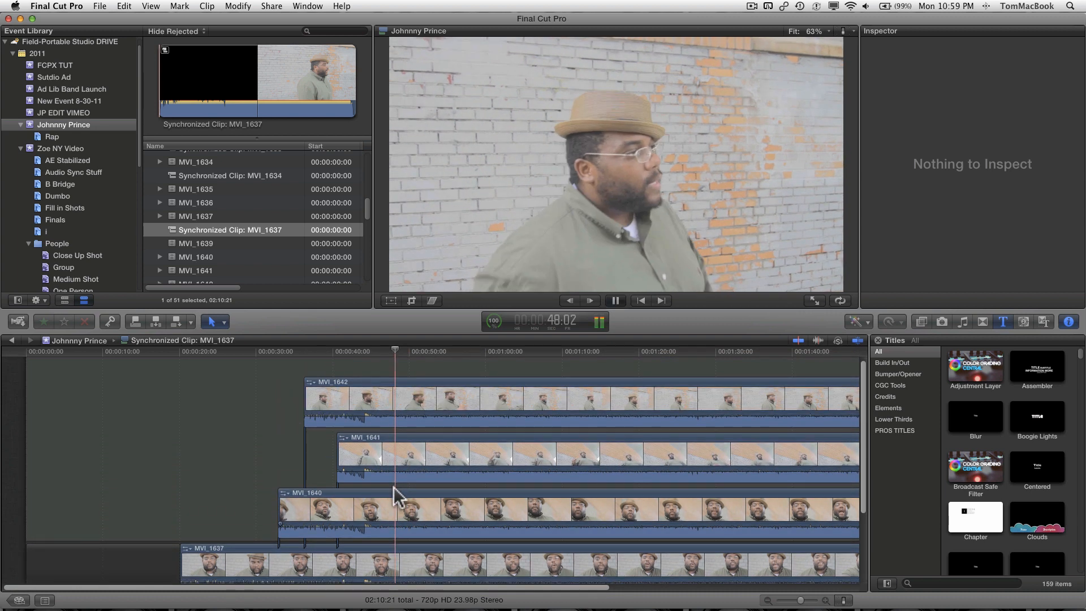
click(611, 300)
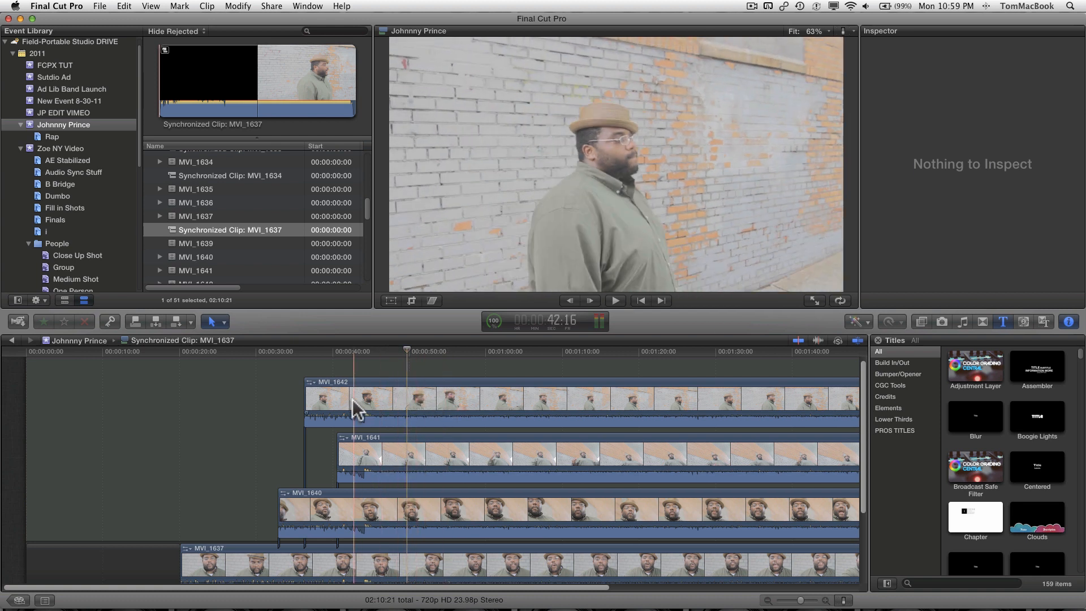
key(b)
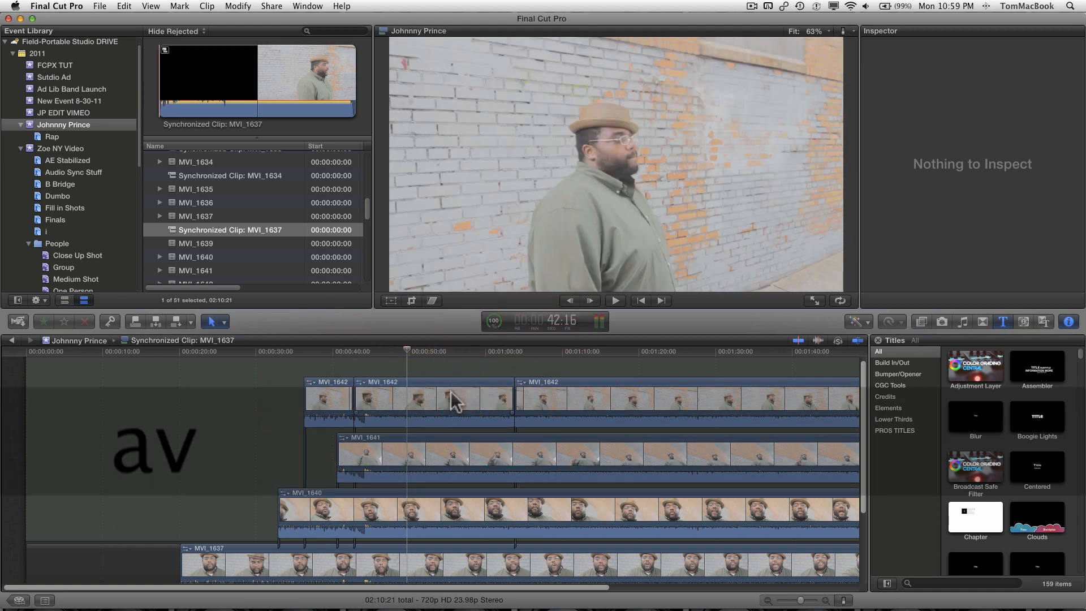
Select the middle piece of MVI_1642 and replay the edited section twice
click(433, 401)
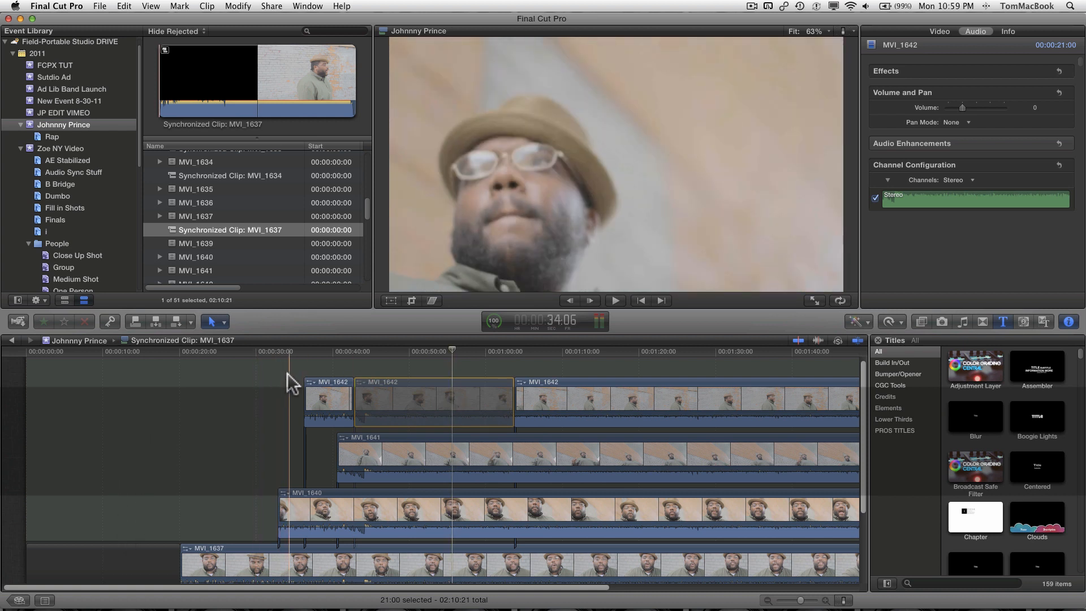
click(613, 300)
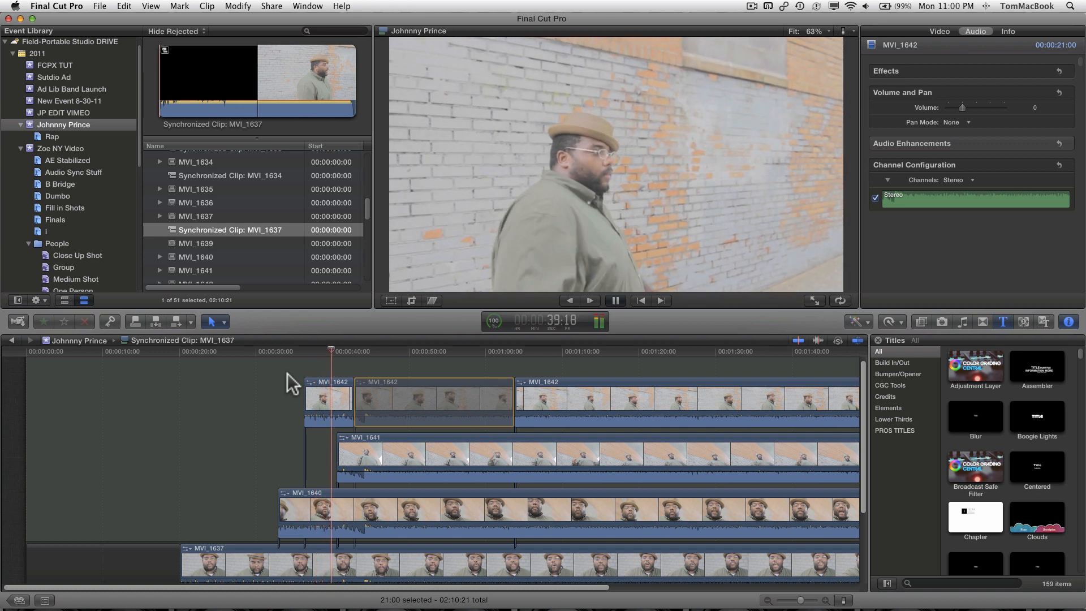
click(614, 300)
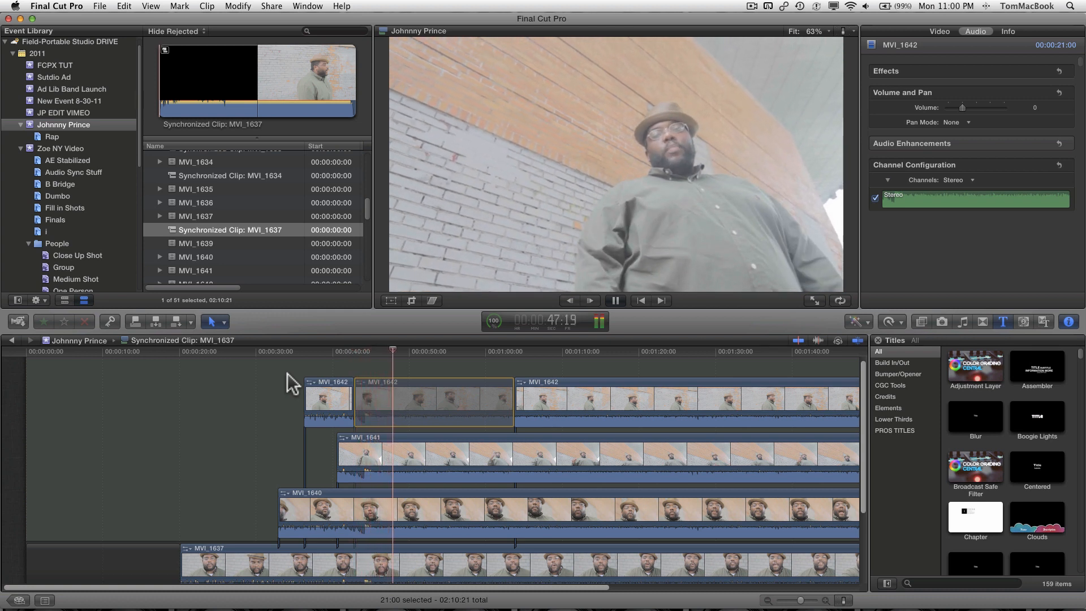
click(612, 299)
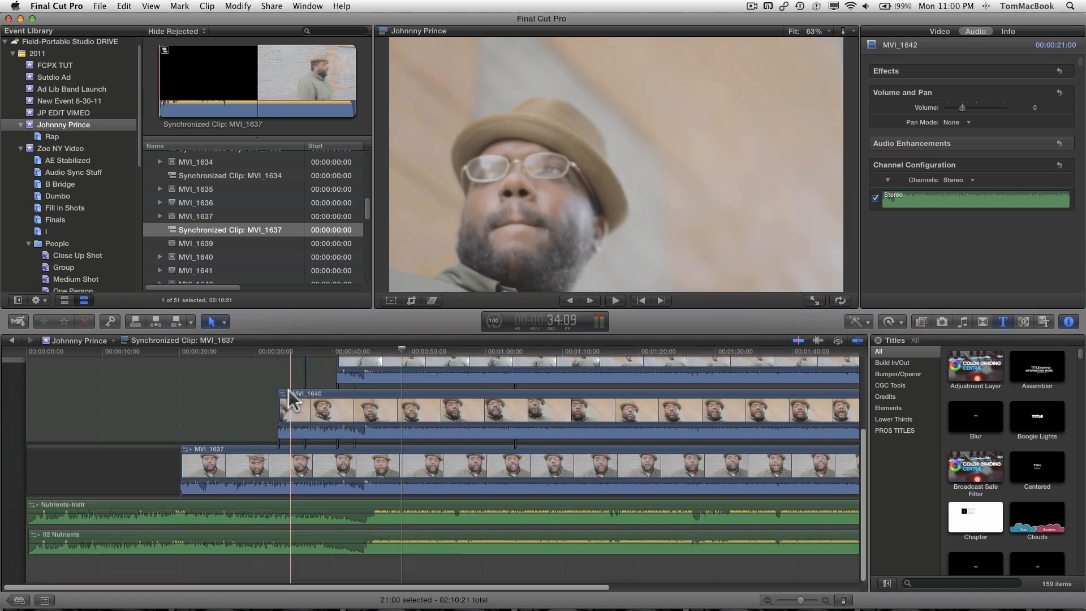
Undo the cuts with Cmd+Z until MVI_1642 is whole again
key(cmd+z)
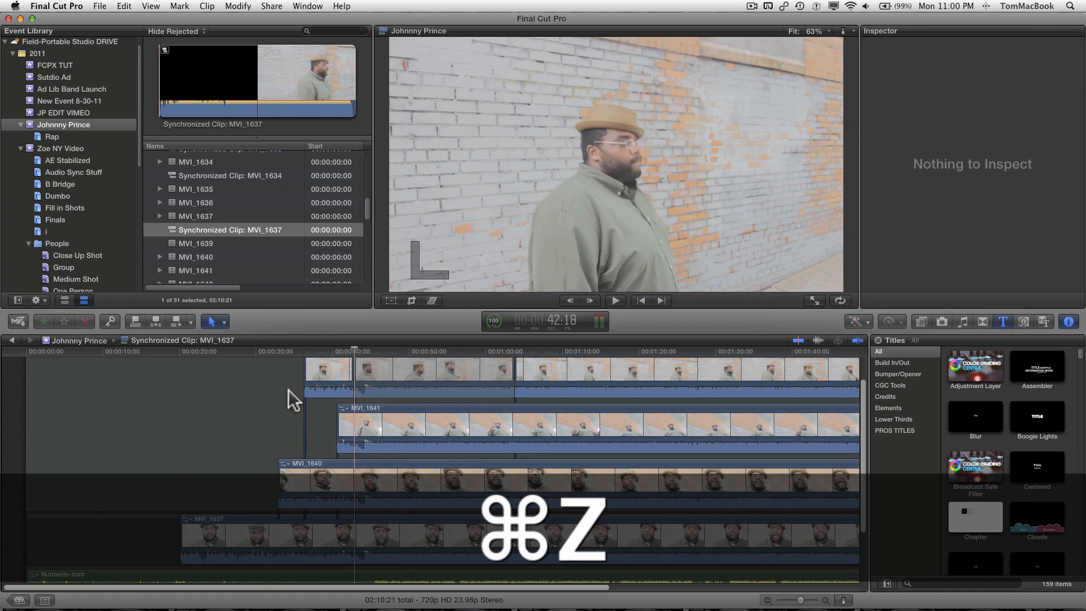
key(cmd+z)
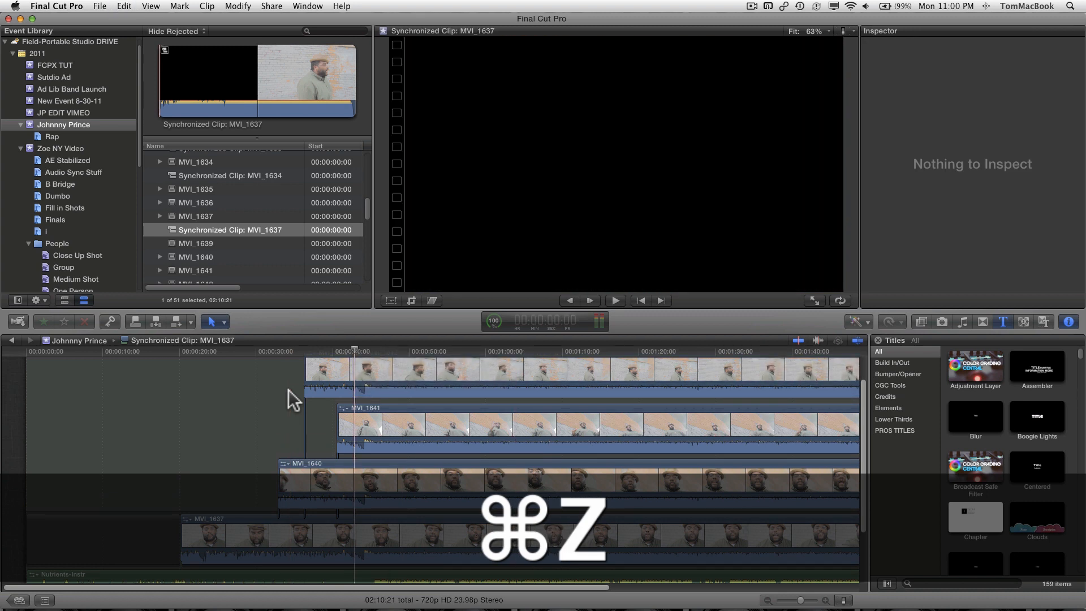
key(cmd+z)
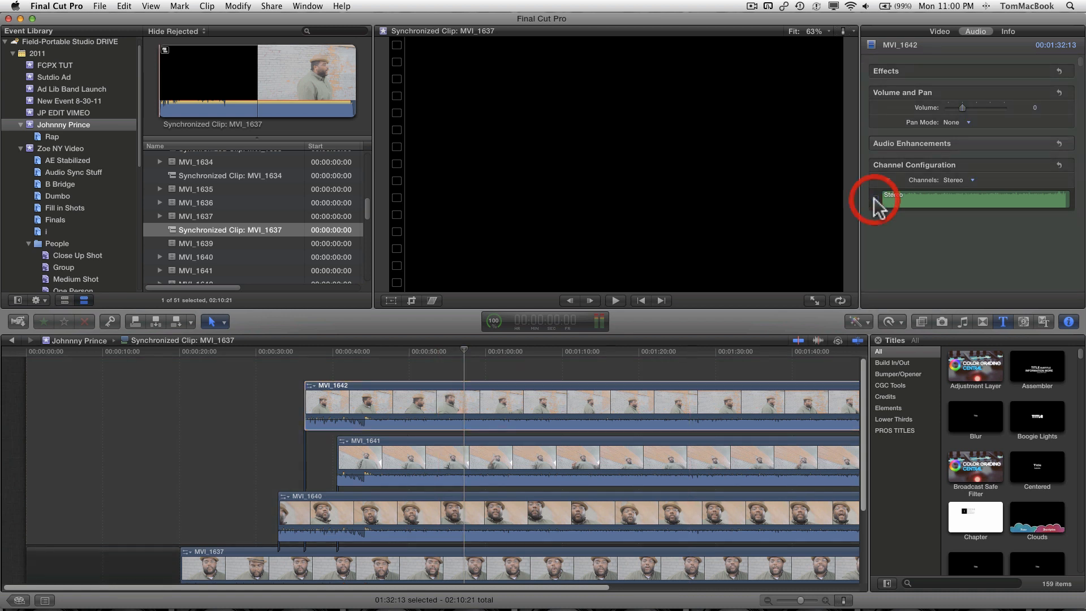
Turn off the Stereo camera audio channel of take MVI_1642
click(630, 457)
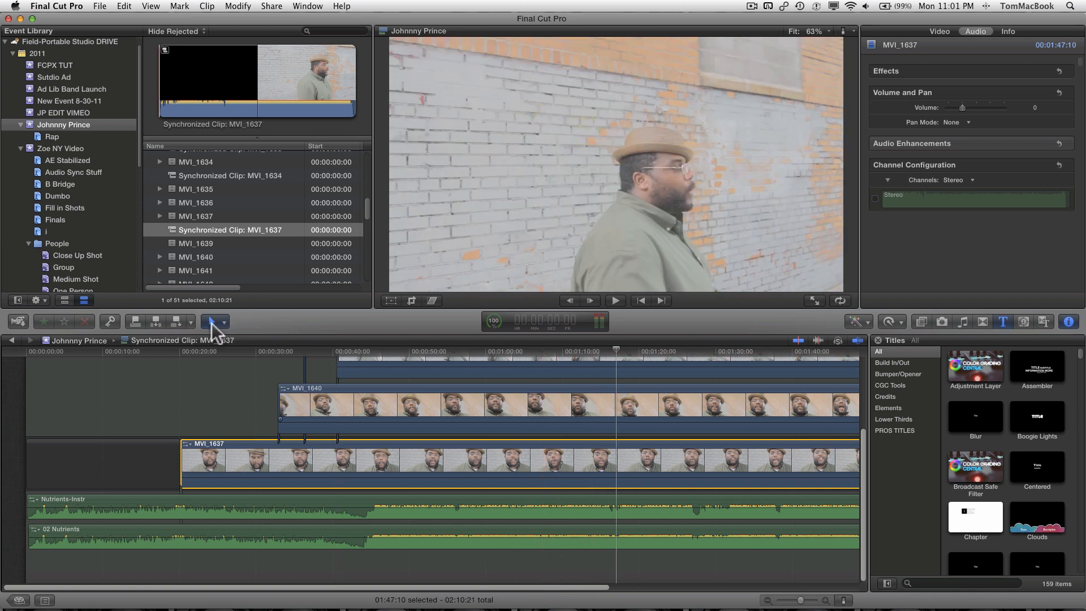
Blade the Nutrients-Instr and 02 Nutrients tracks, select sections and play them against the takes
click(214, 320)
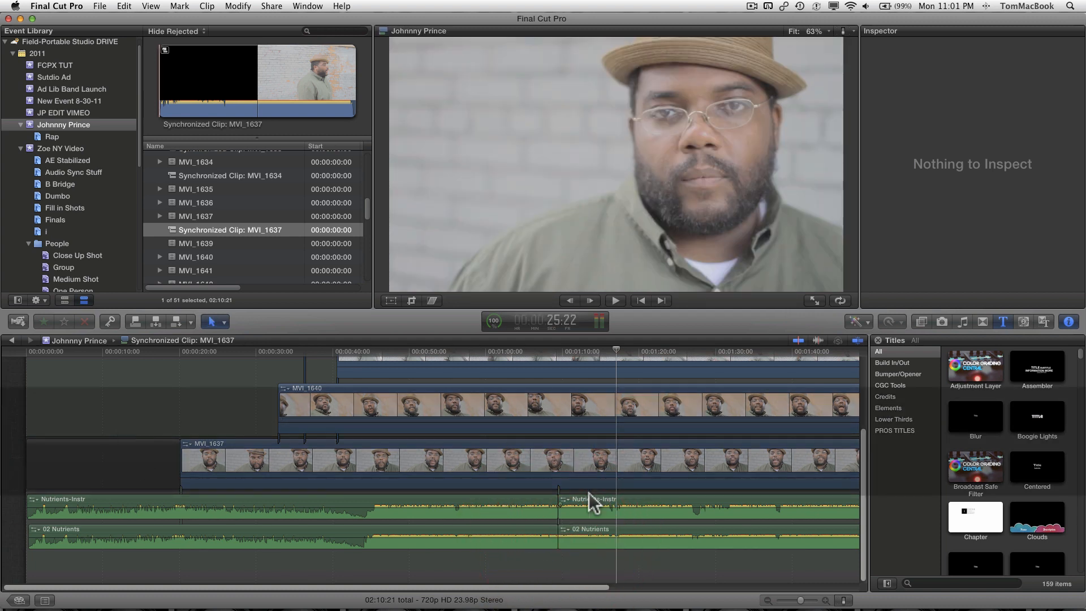
click(585, 499)
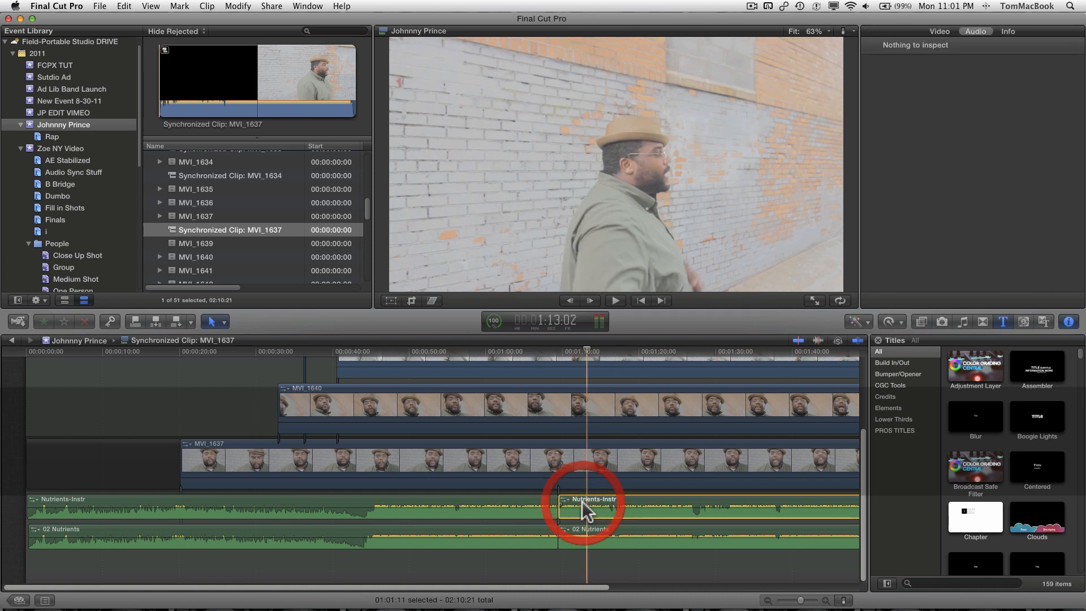
click(588, 498)
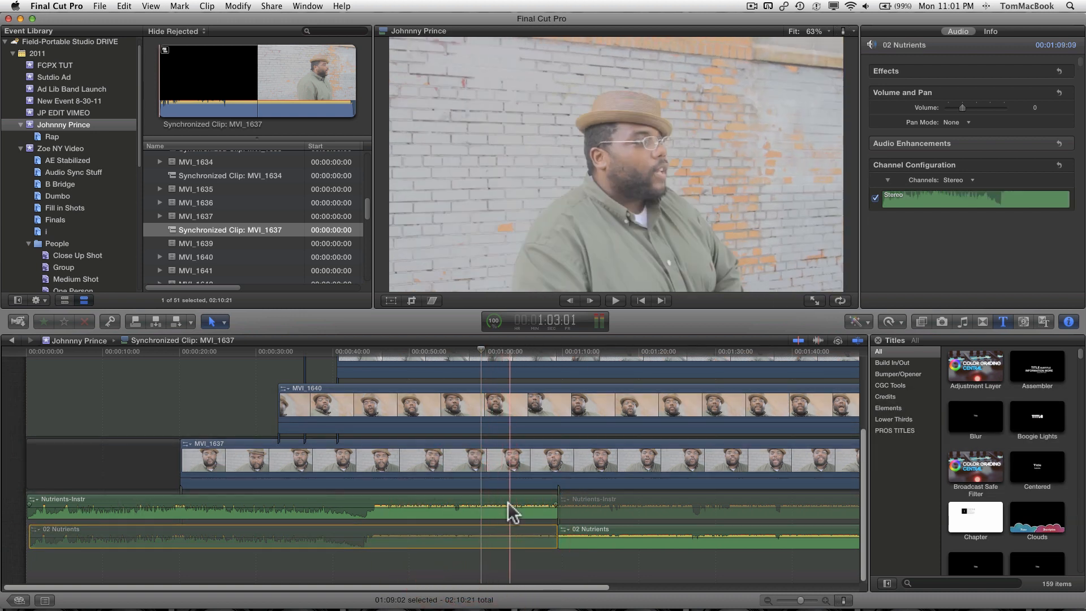
click(613, 300)
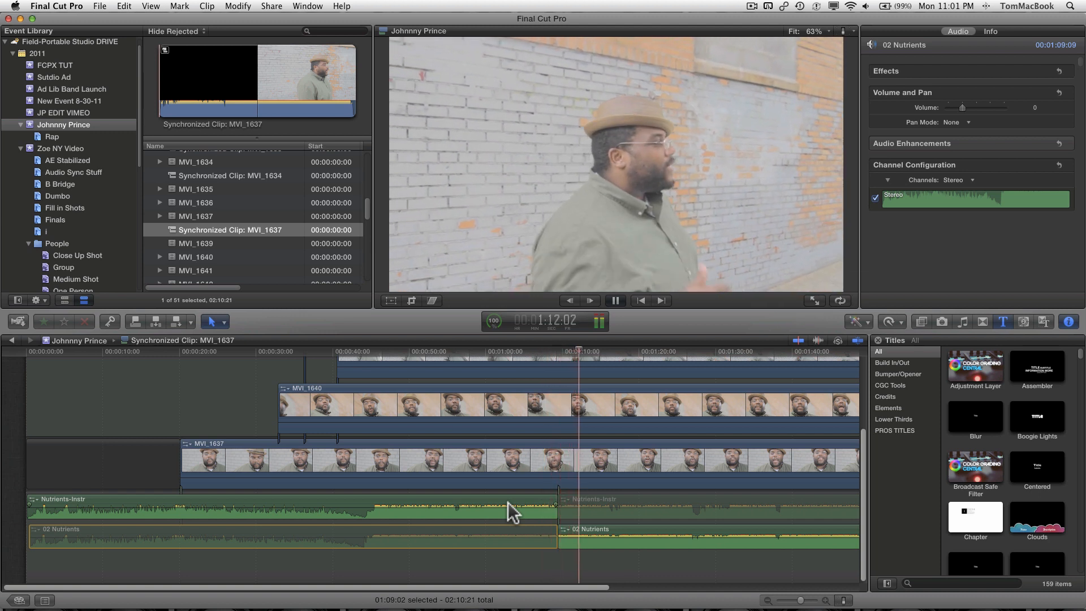
click(612, 300)
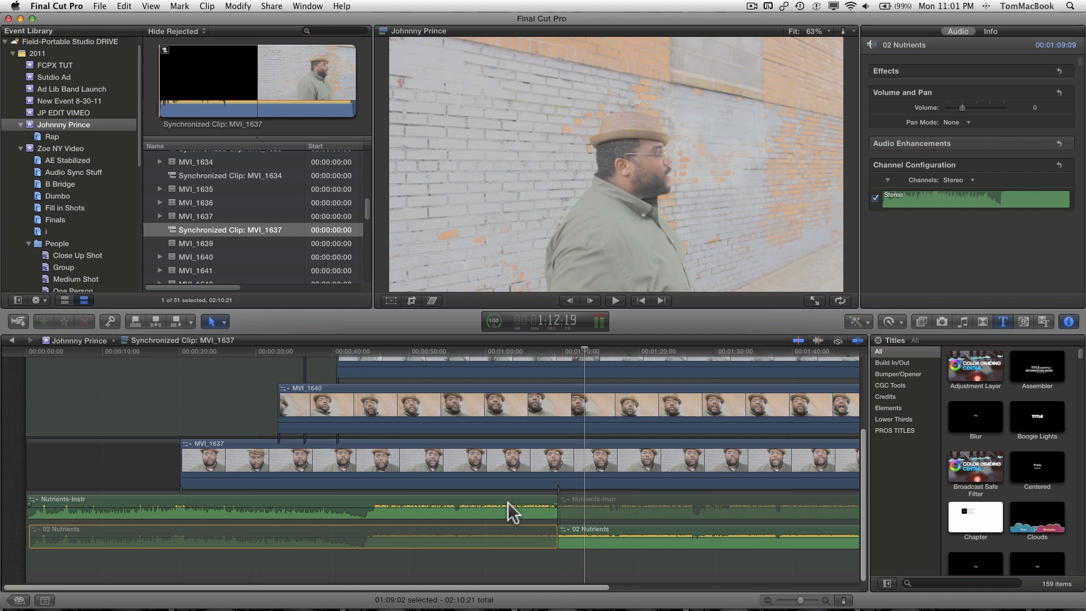
click(277, 509)
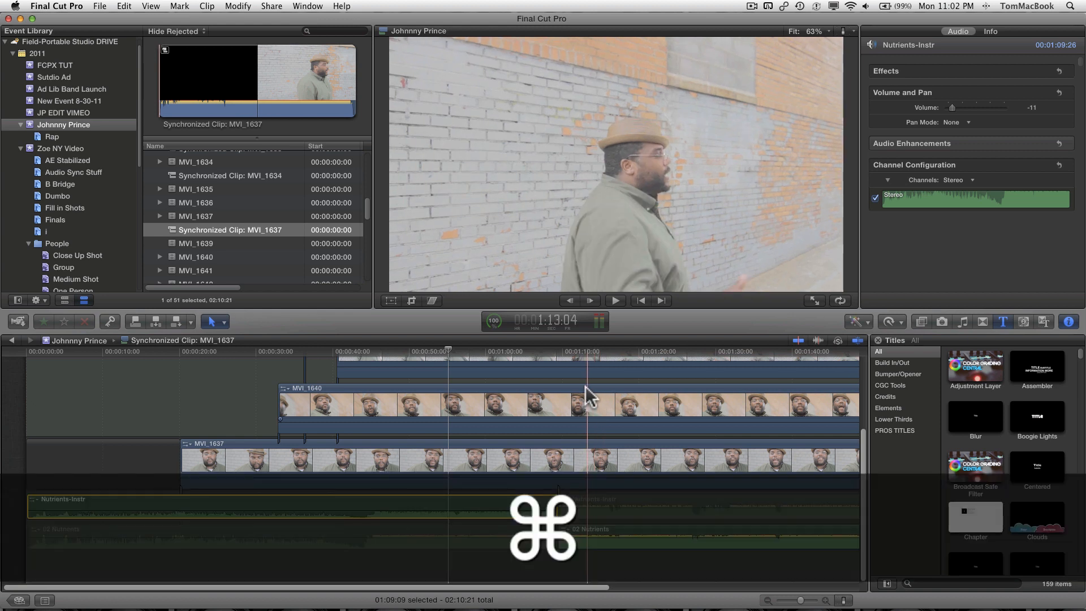
Undo the volume reduction so Nutrients-Instr returns to 0
key(cmd+z)
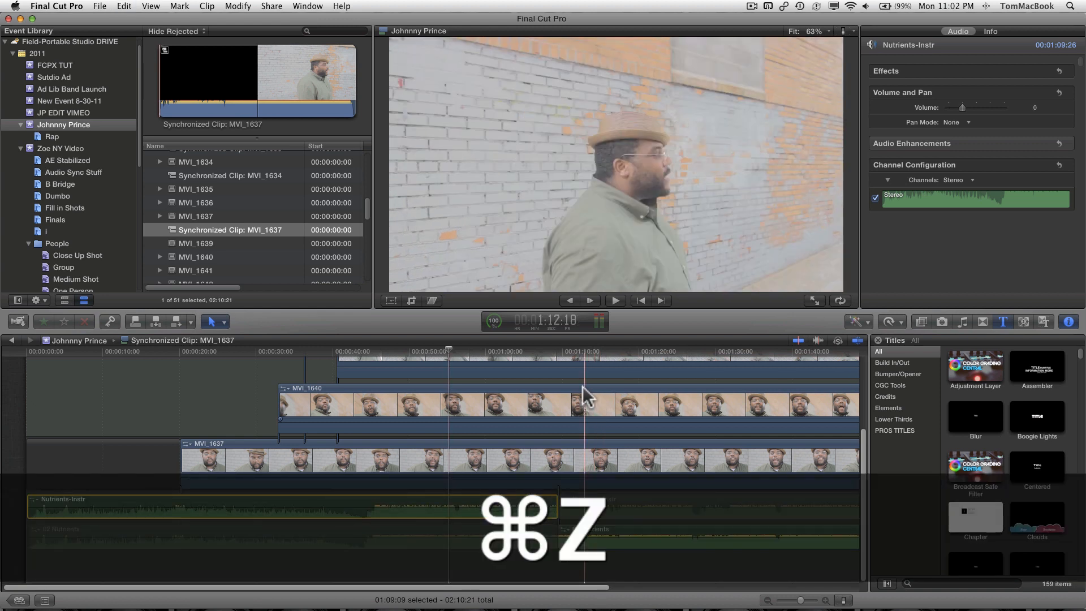
key(cmd+z)
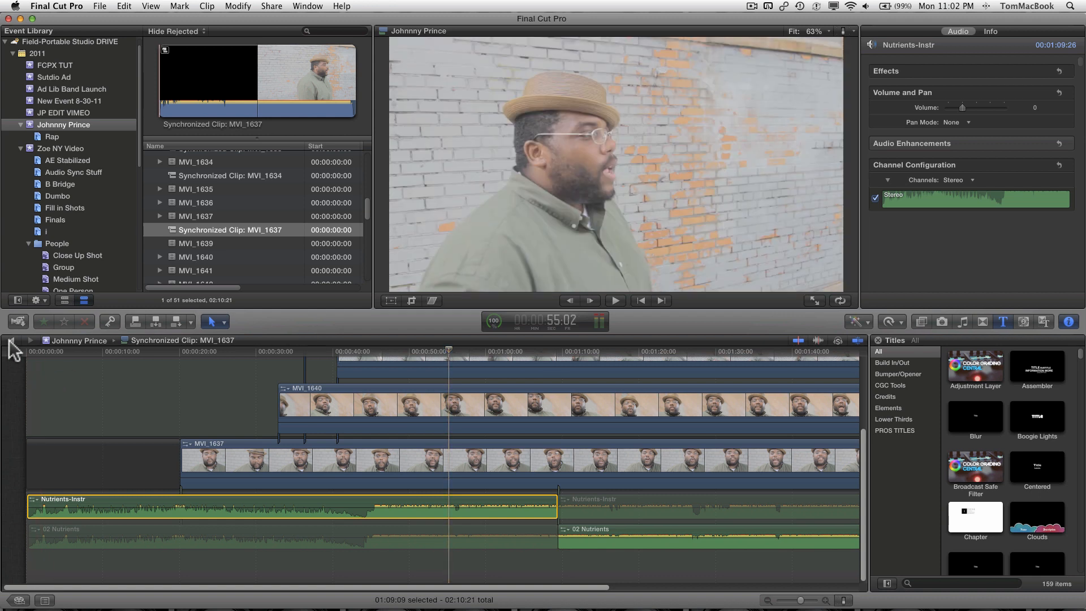
mouse_move(11, 345)
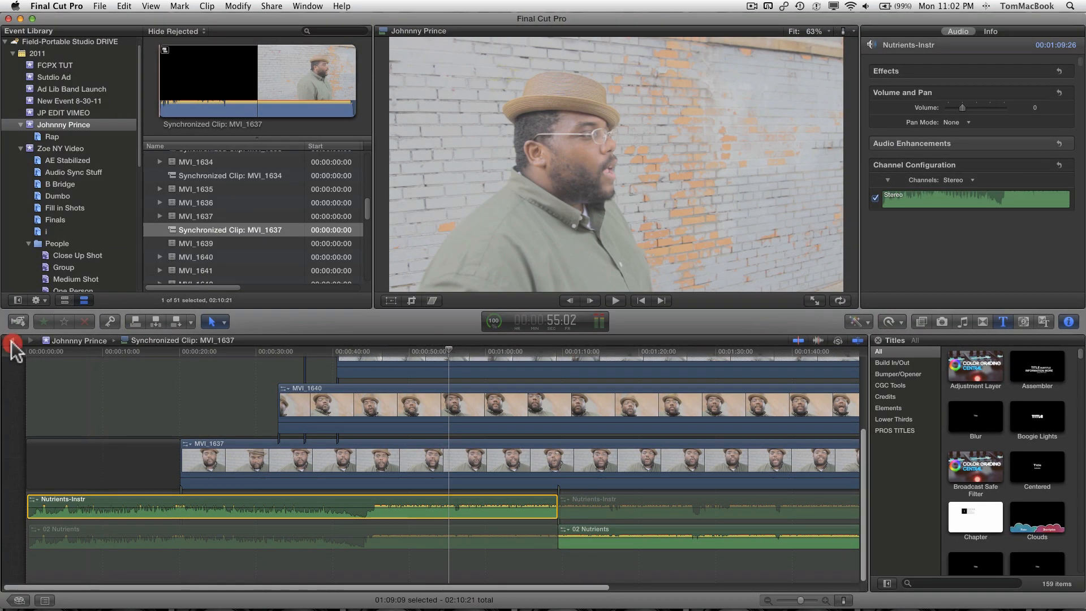
Return from the synchronized clip to the main Johnny Prince timeline
click(11, 343)
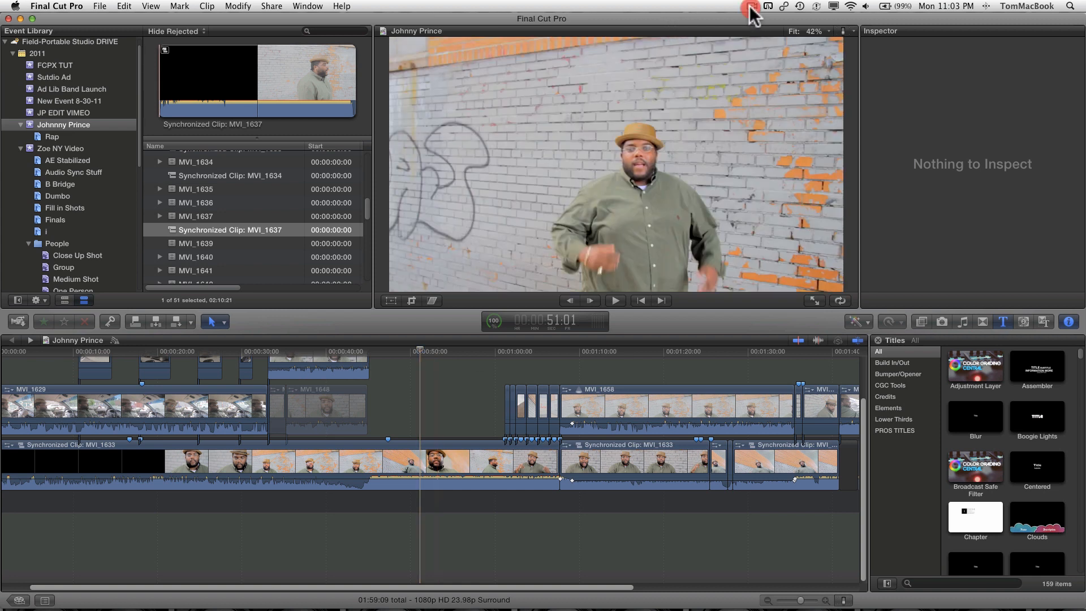
click(751, 7)
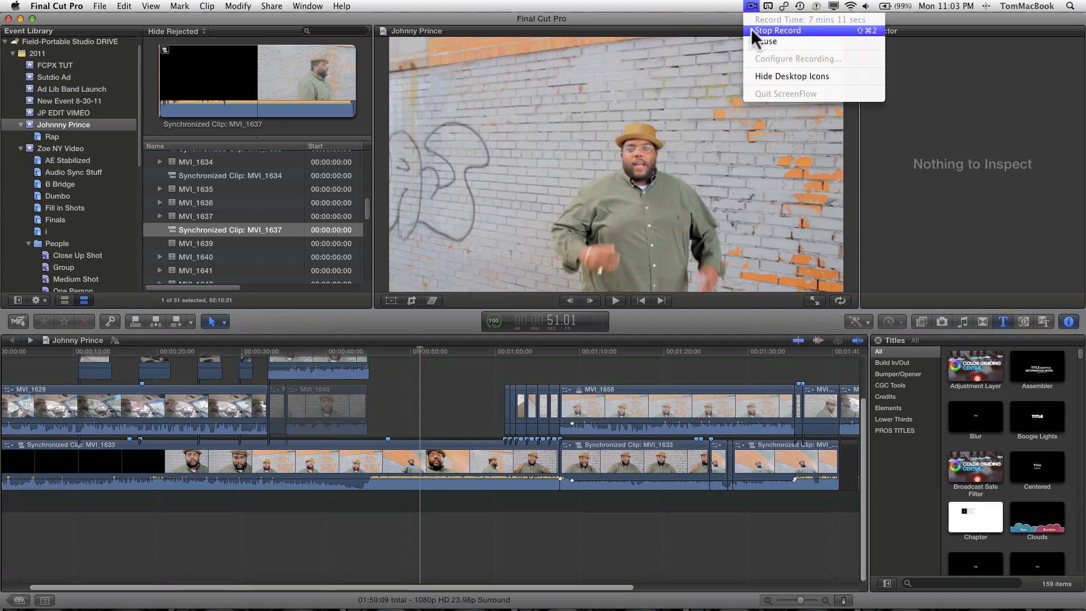